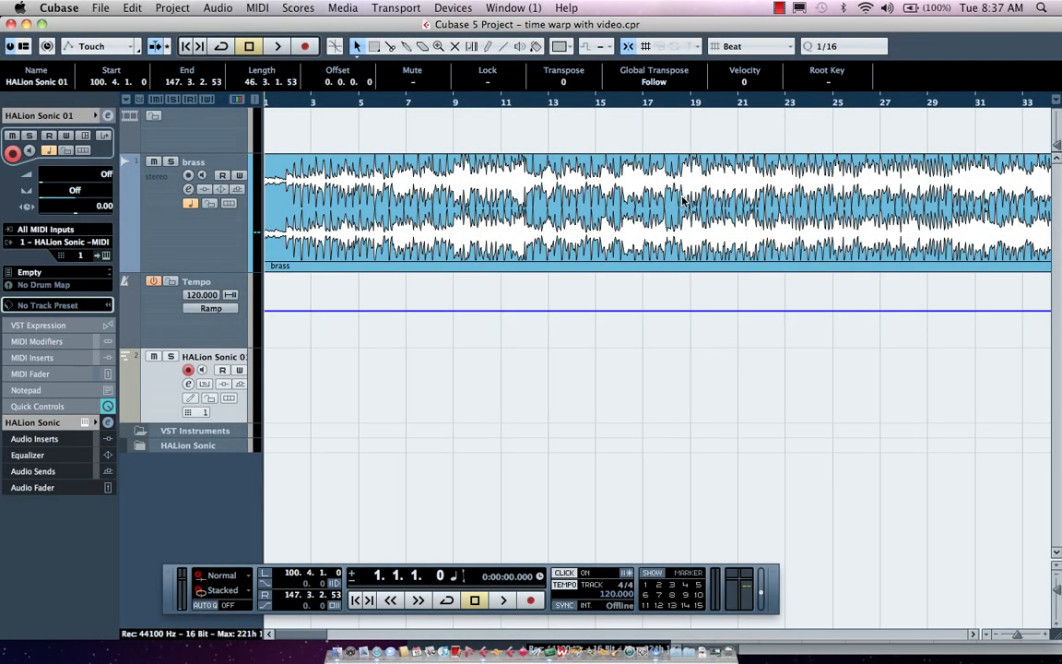
mouse_move(297, 123)
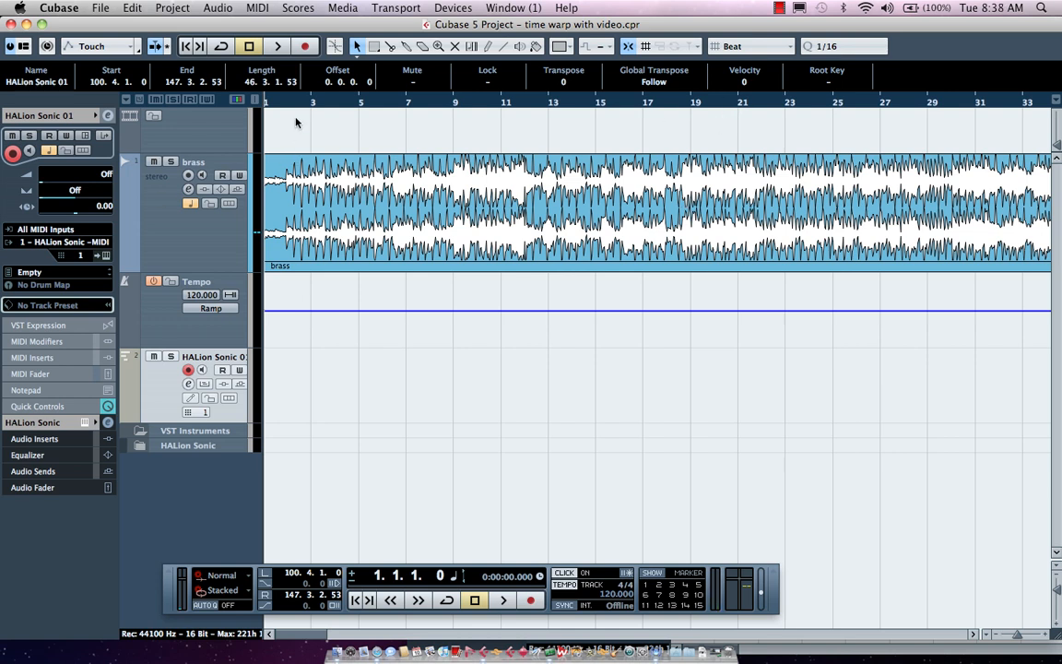
mouse_move(316, 135)
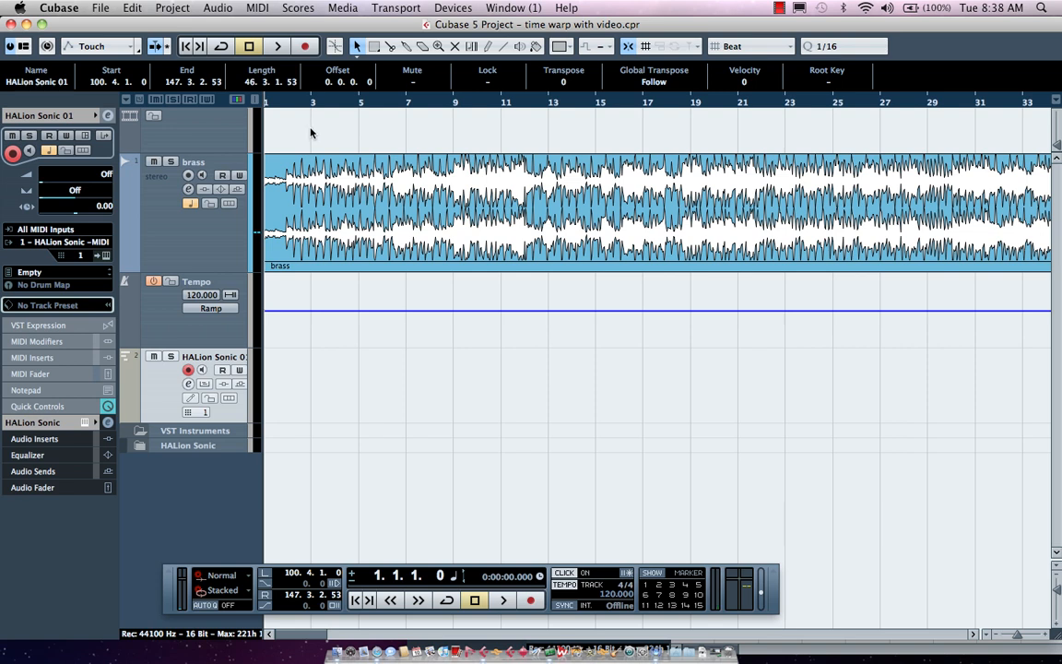
mouse_move(350, 111)
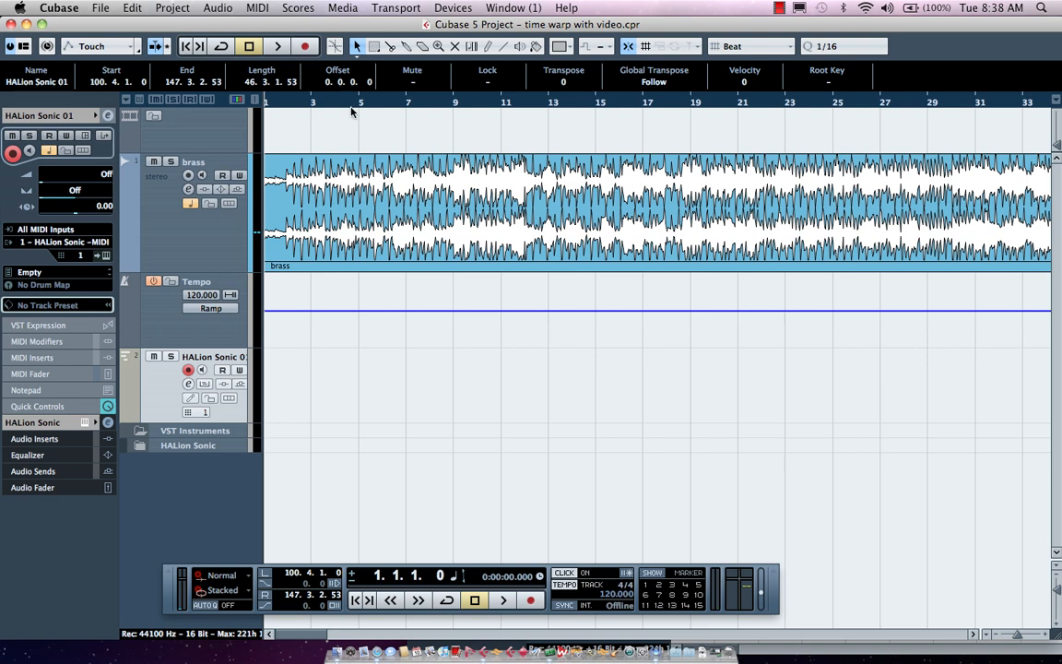
mouse_move(309, 132)
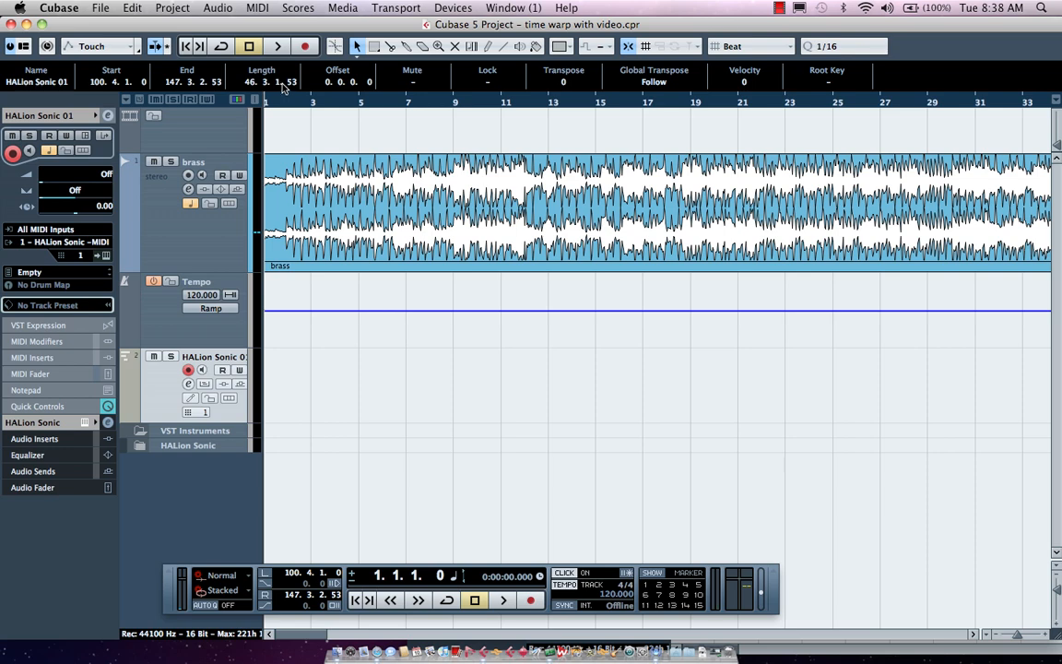
mouse_move(310, 136)
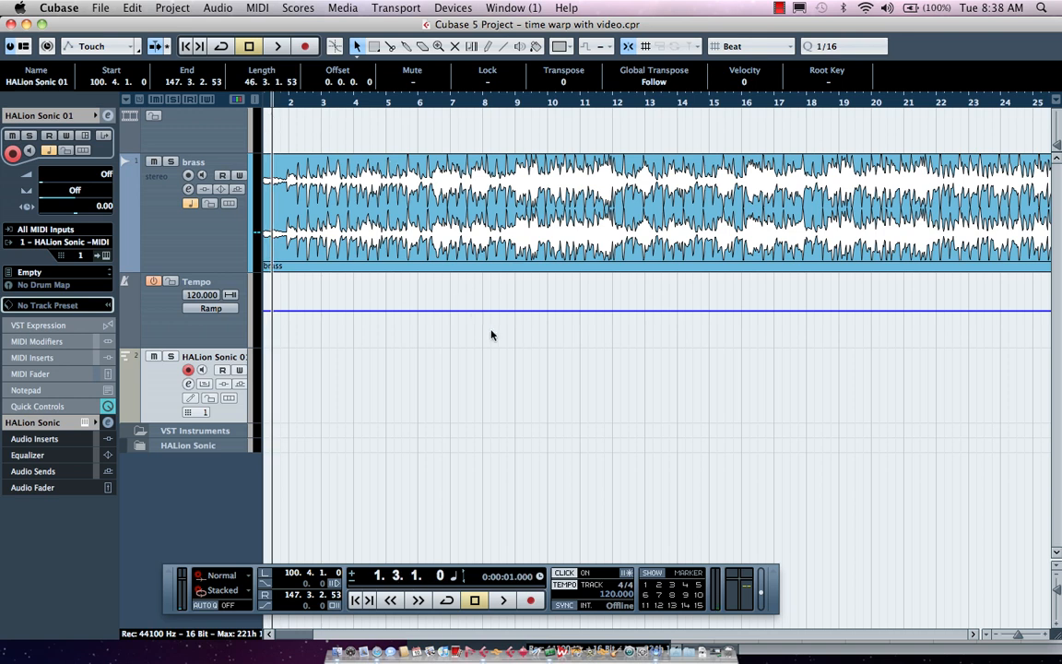
Audition the brass loop, stop playback, and switch to the Time Warp tool.
click(503, 600)
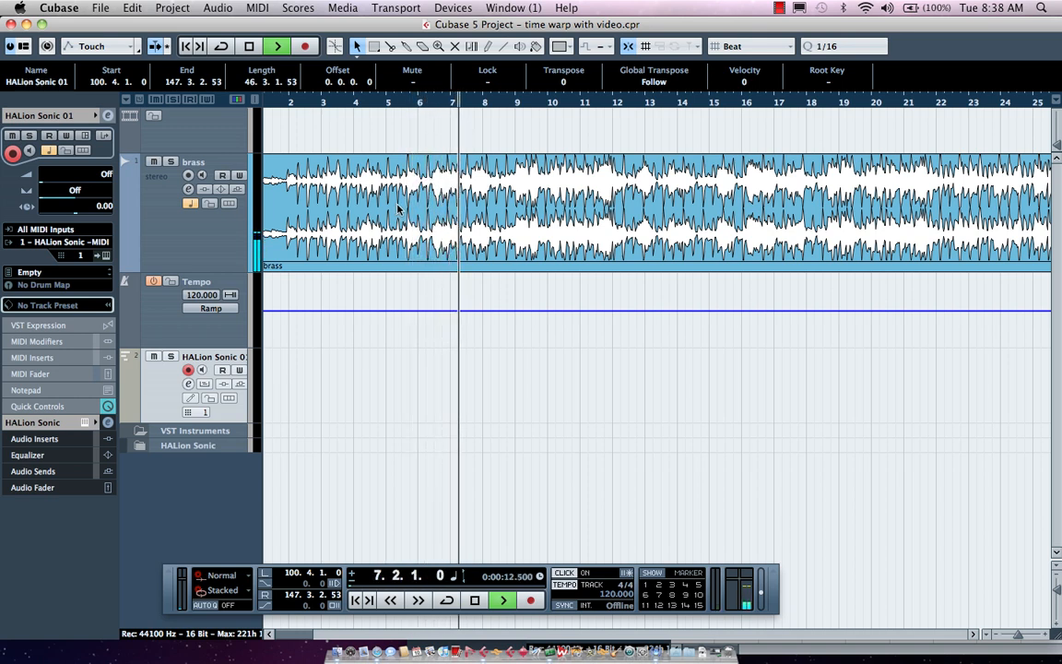
click(474, 600)
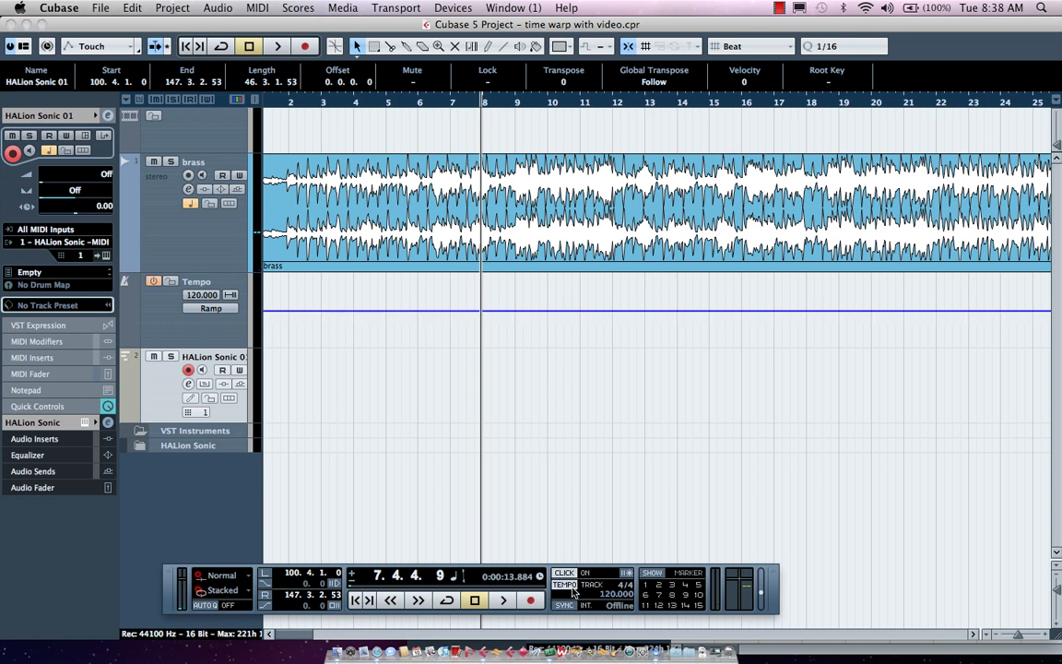
right_click(291, 118)
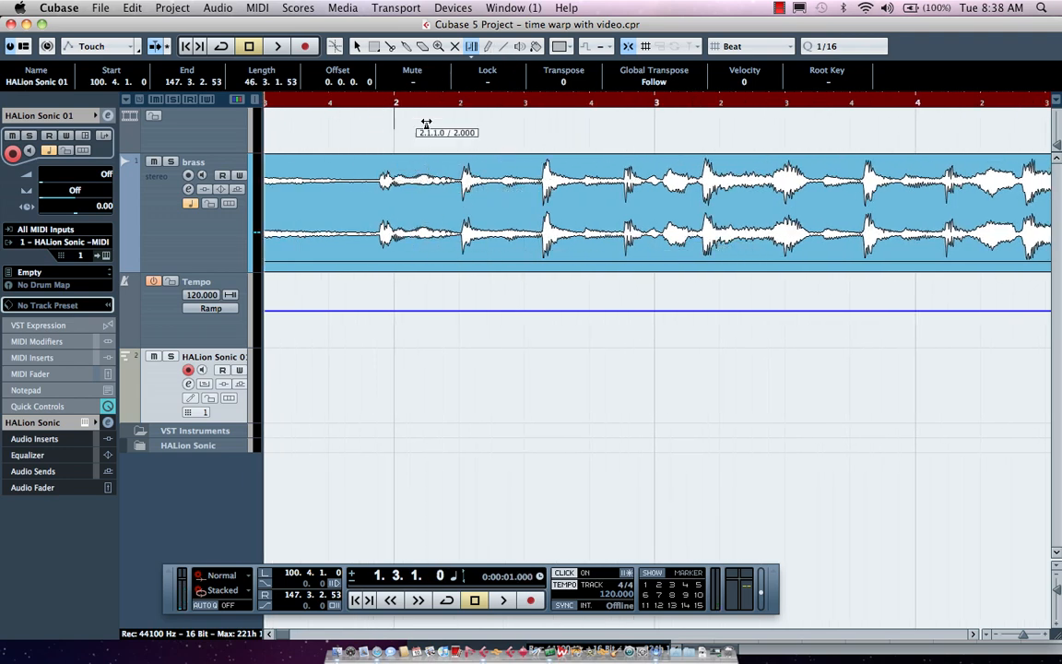
mouse_move(382, 175)
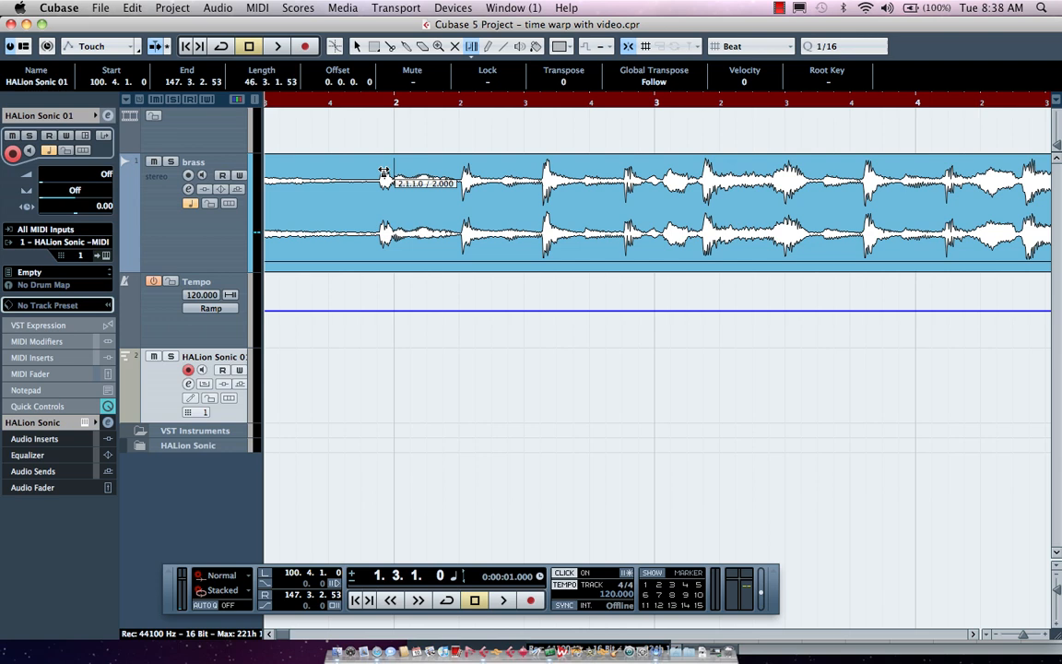
Warp bar 2 onto the first brass hit, creating a 96 BPM tempo event.
click(503, 600)
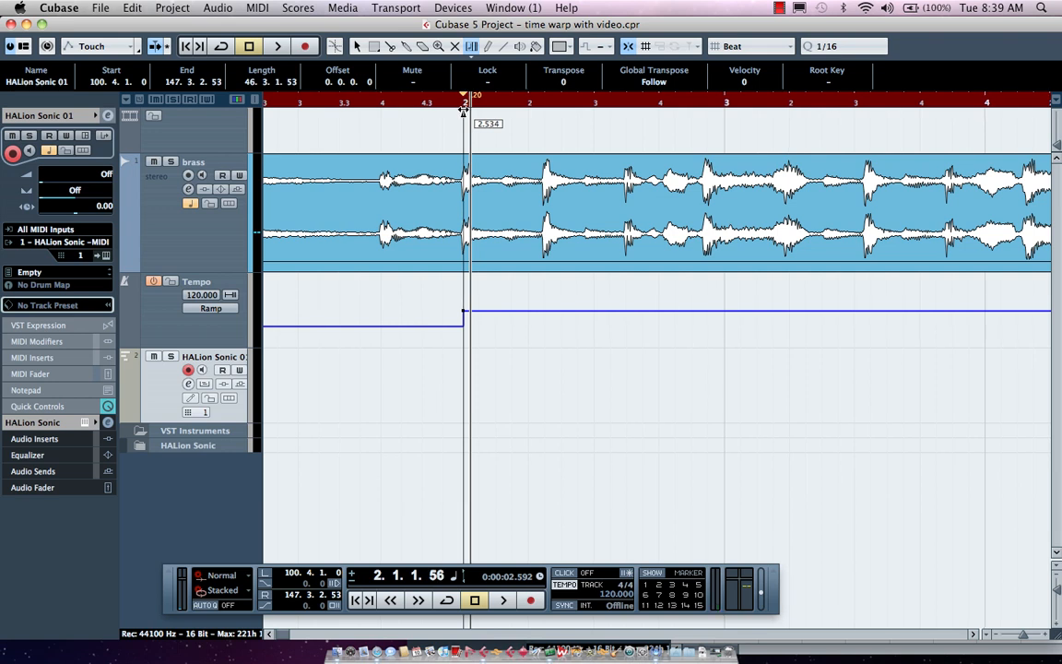
click(502, 600)
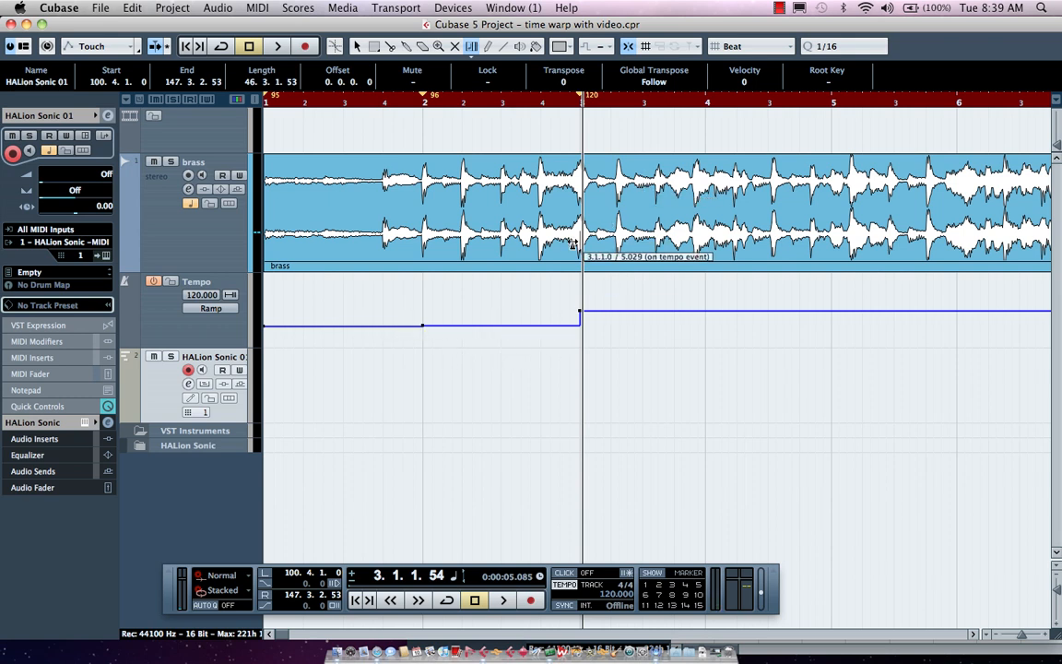
Warp bars 4 through 8 onto their brass hits, checking alignment with playback.
click(502, 601)
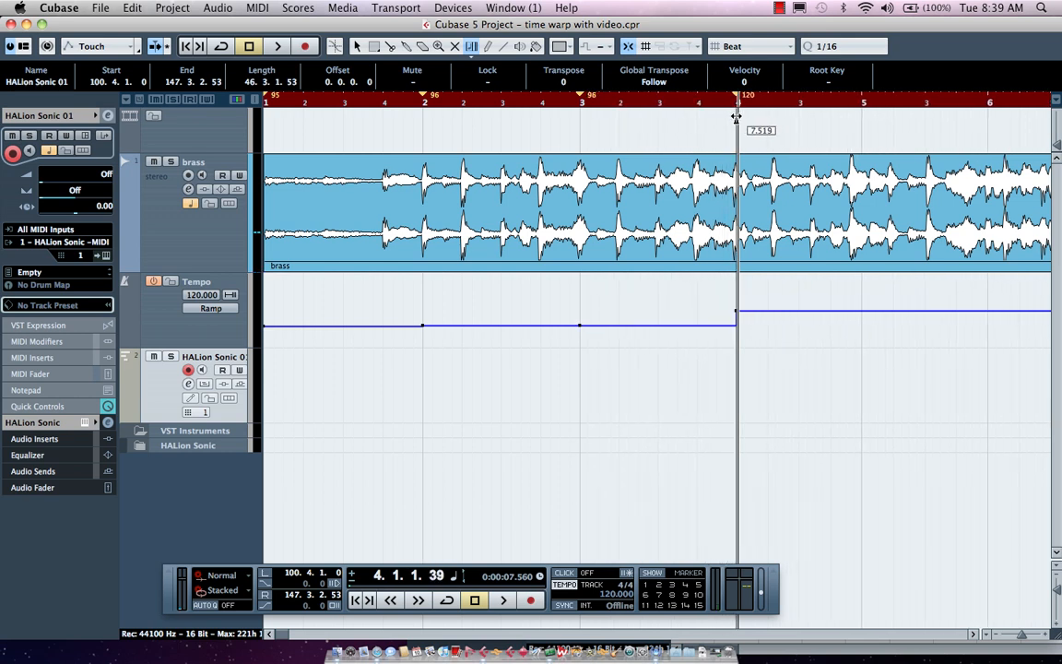
click(502, 600)
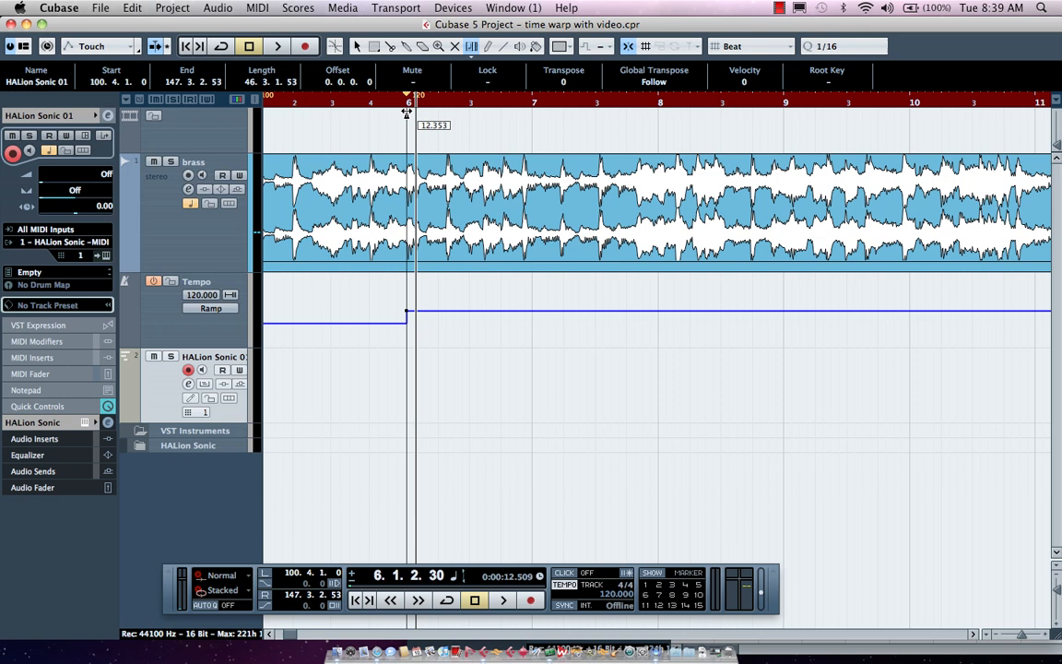
click(502, 600)
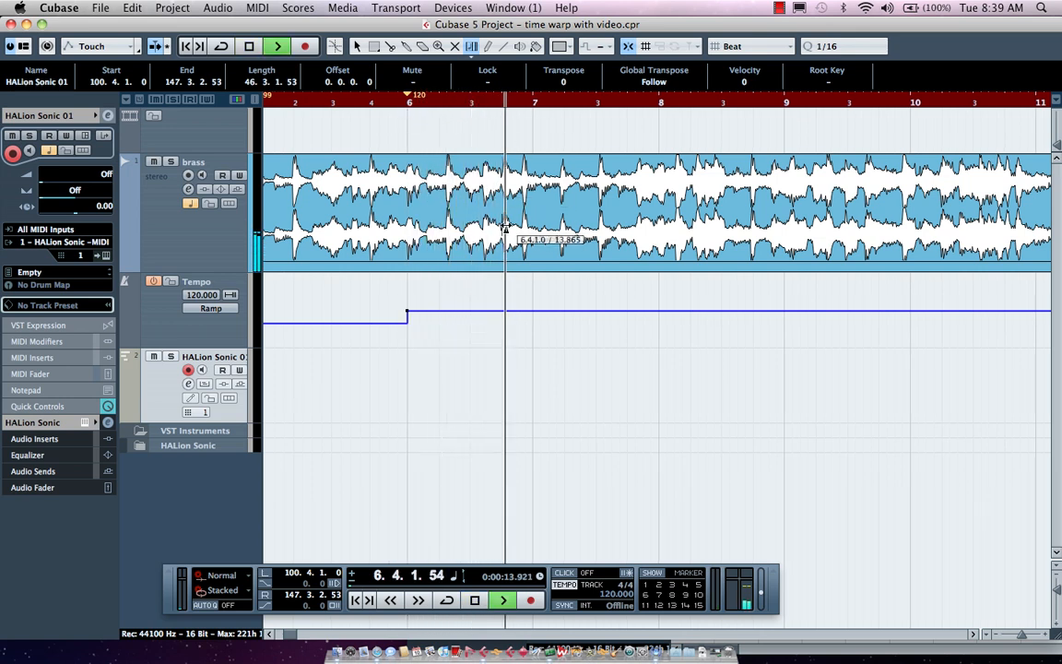
click(474, 600)
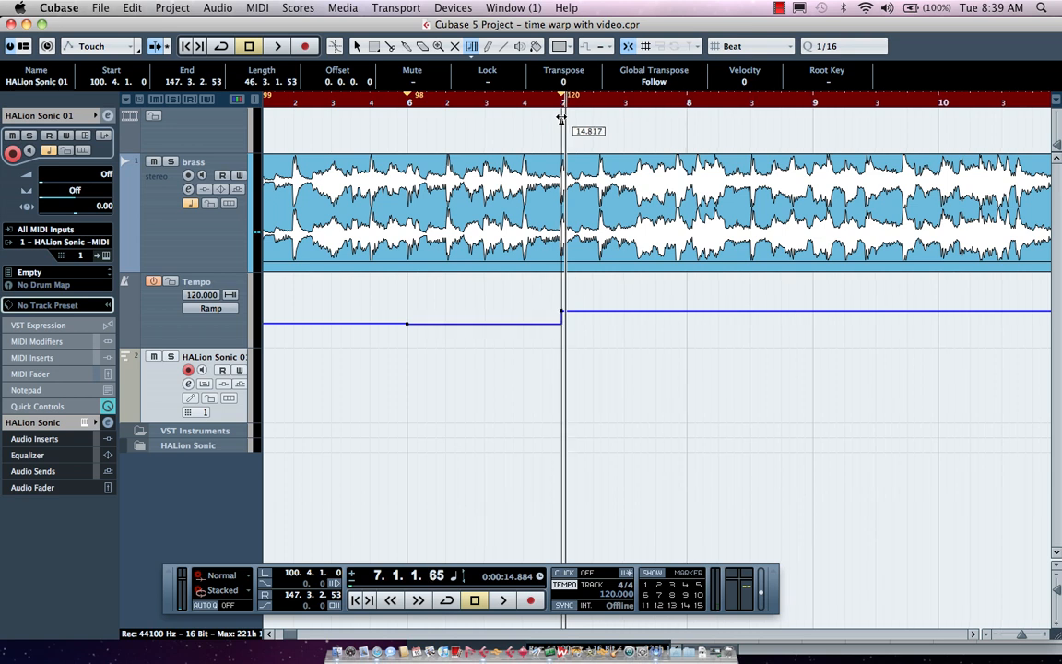
click(503, 600)
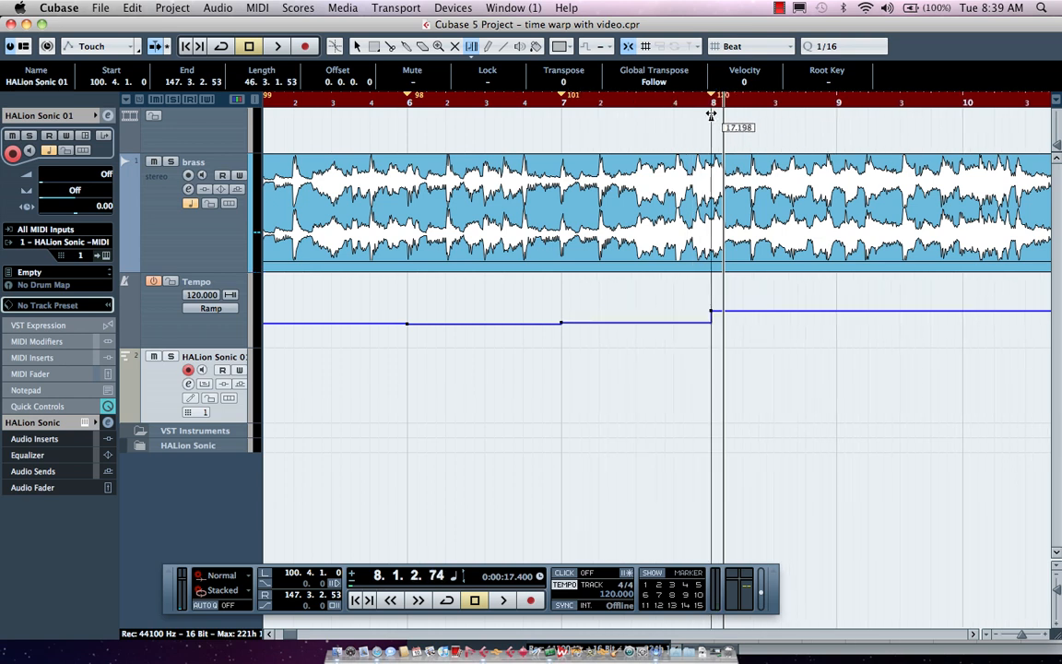
click(502, 600)
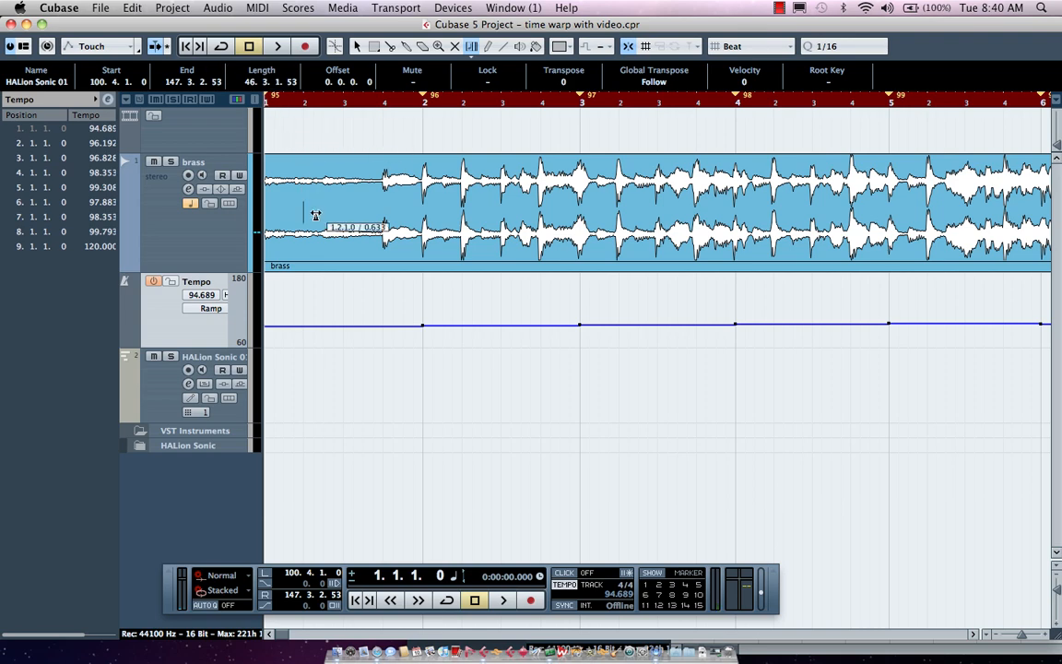
Play the warped brass loop from the start, stop, and open the Media menu.
click(503, 600)
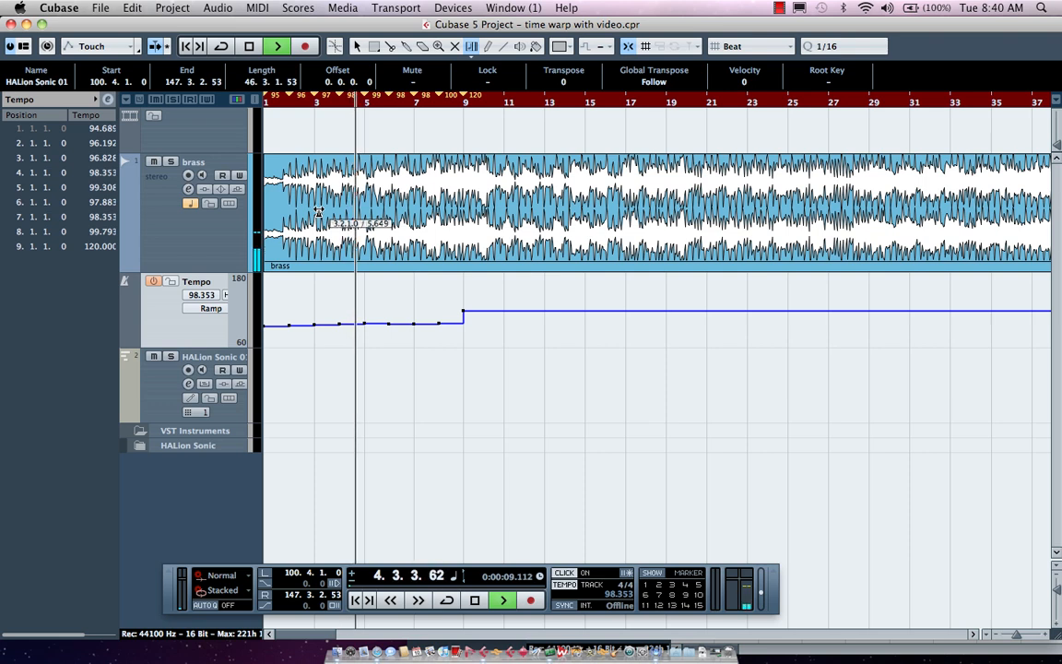
click(502, 600)
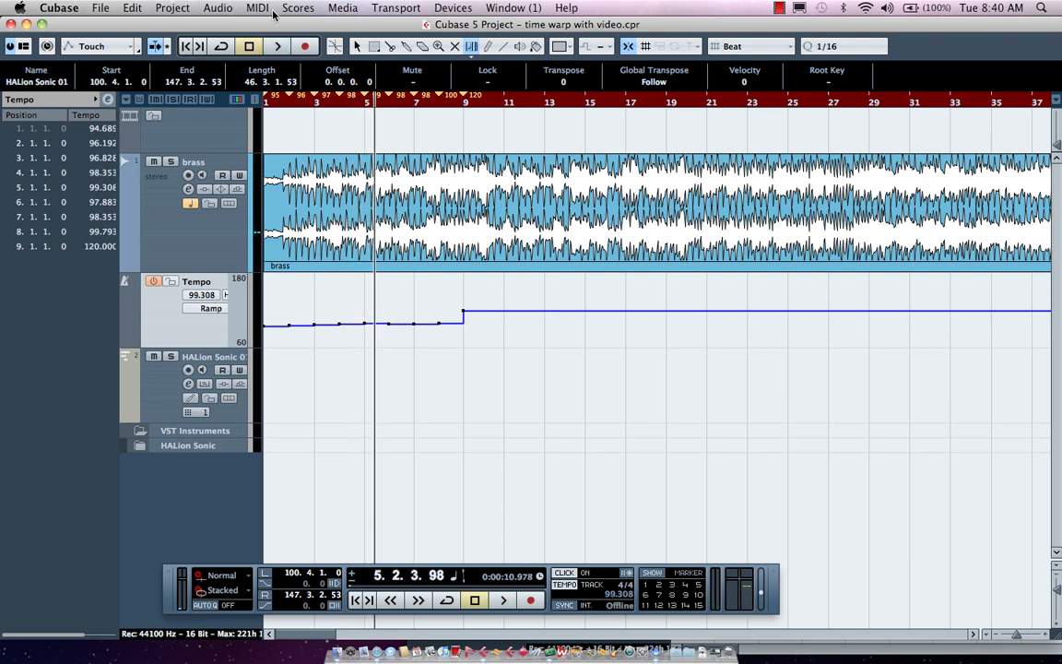
click(342, 7)
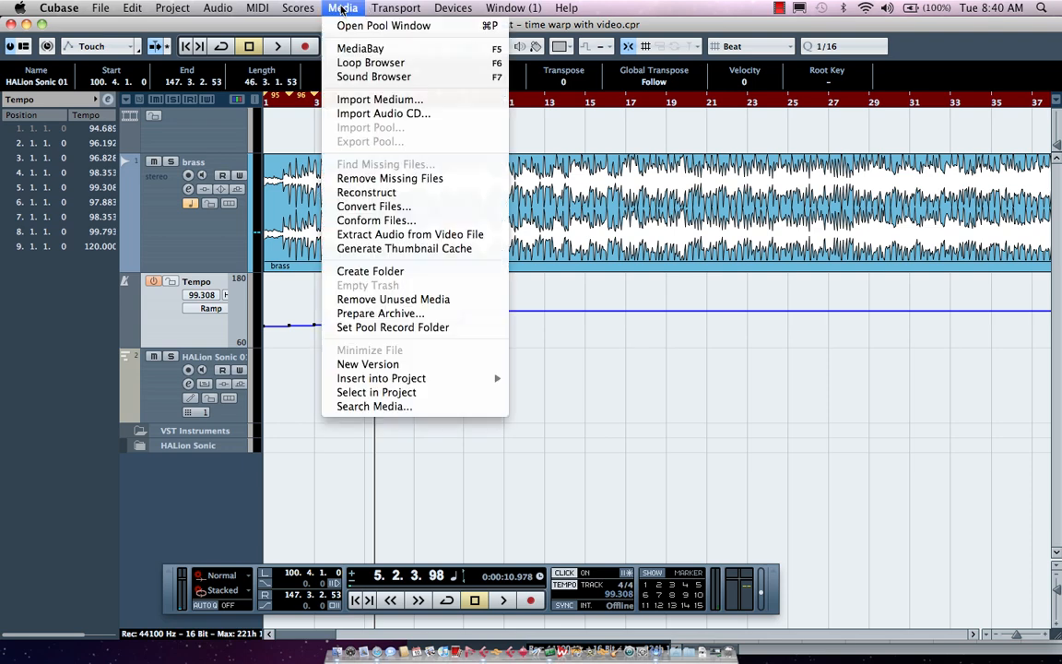
mouse_move(371, 63)
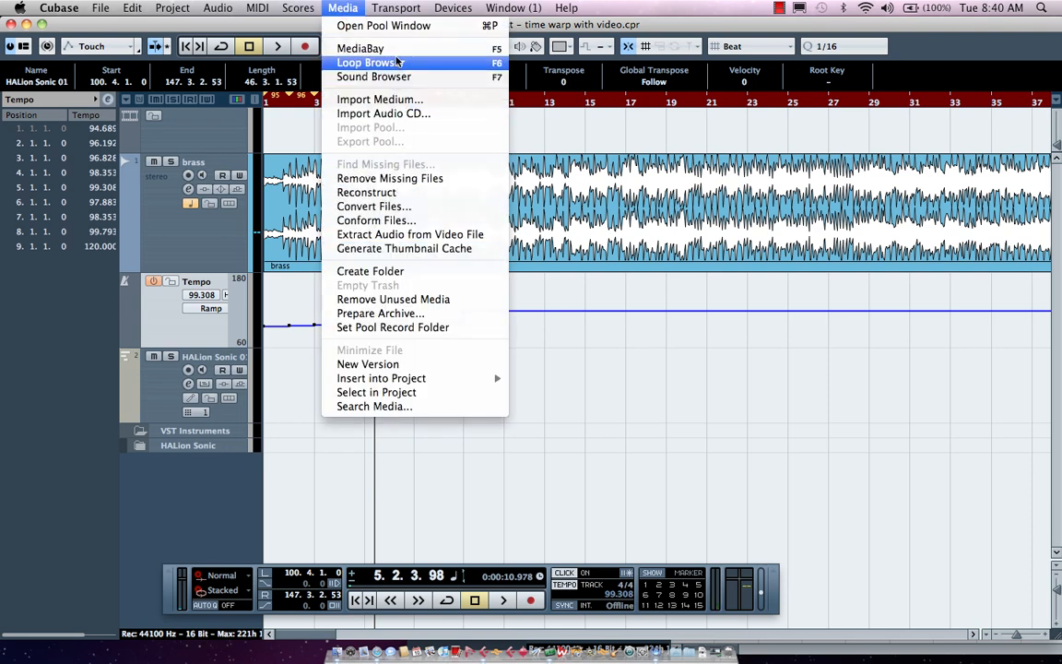
In MediaBay, audition drum loops such as 02 100bpm from the Beats results.
click(359, 48)
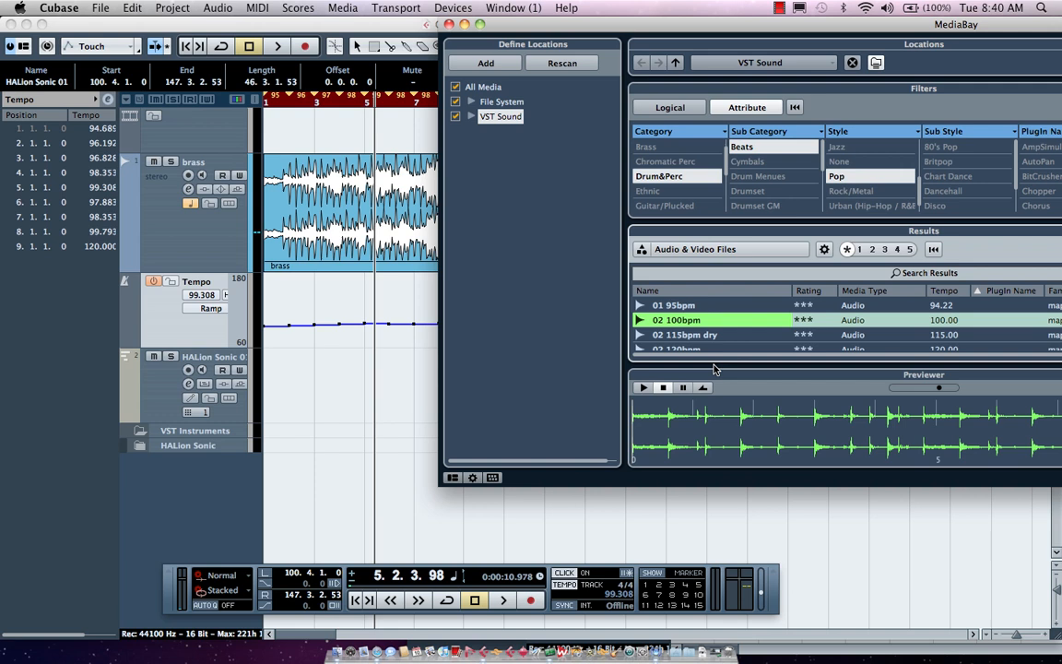
click(674, 305)
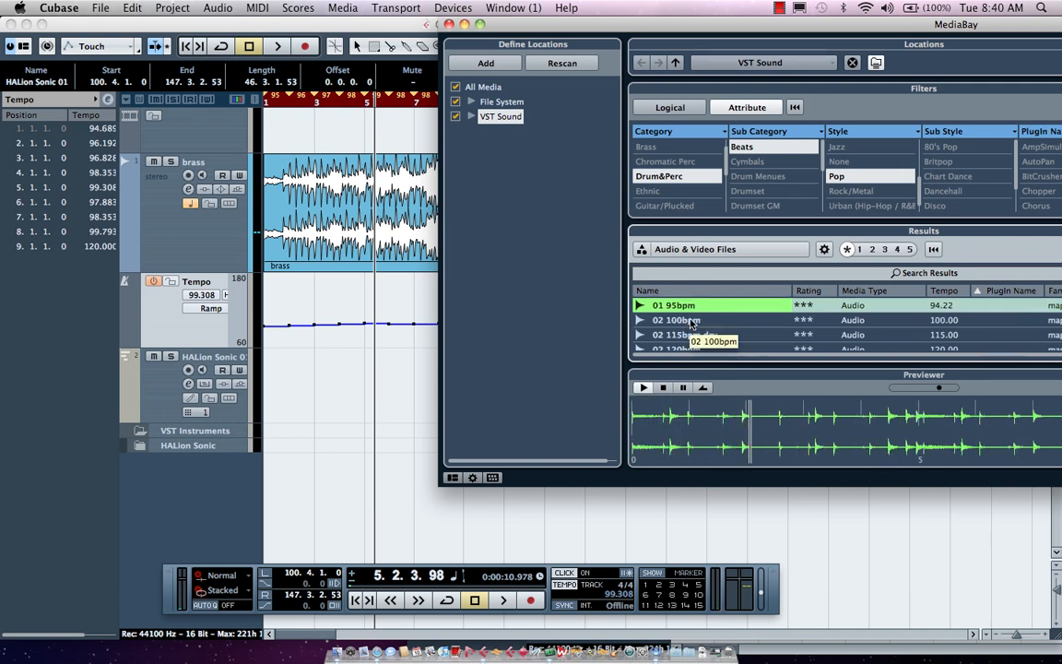
click(675, 320)
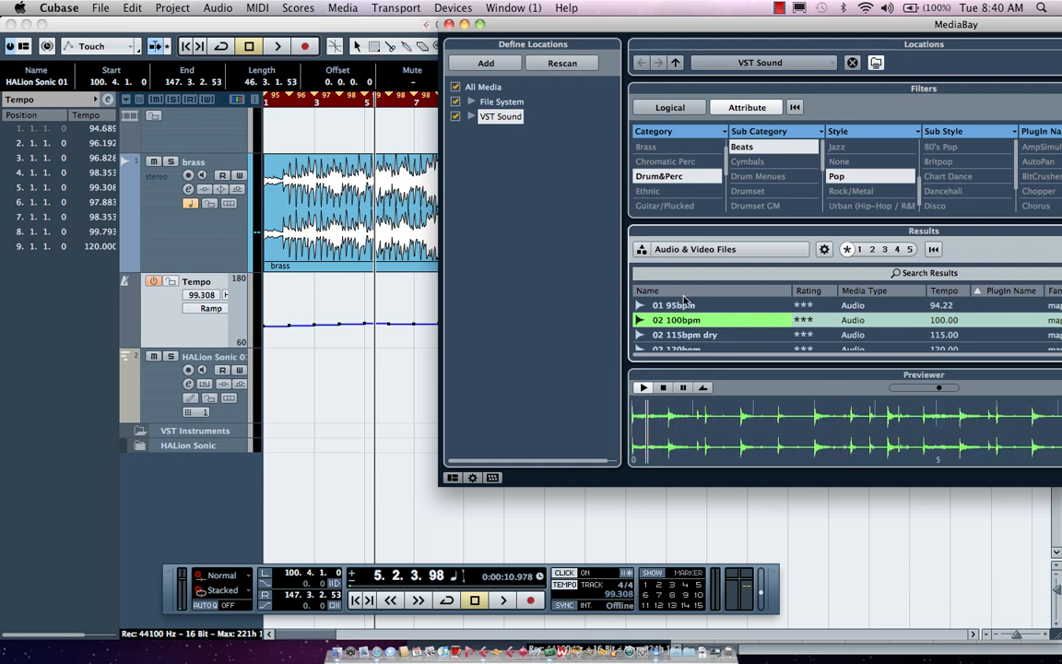
click(674, 305)
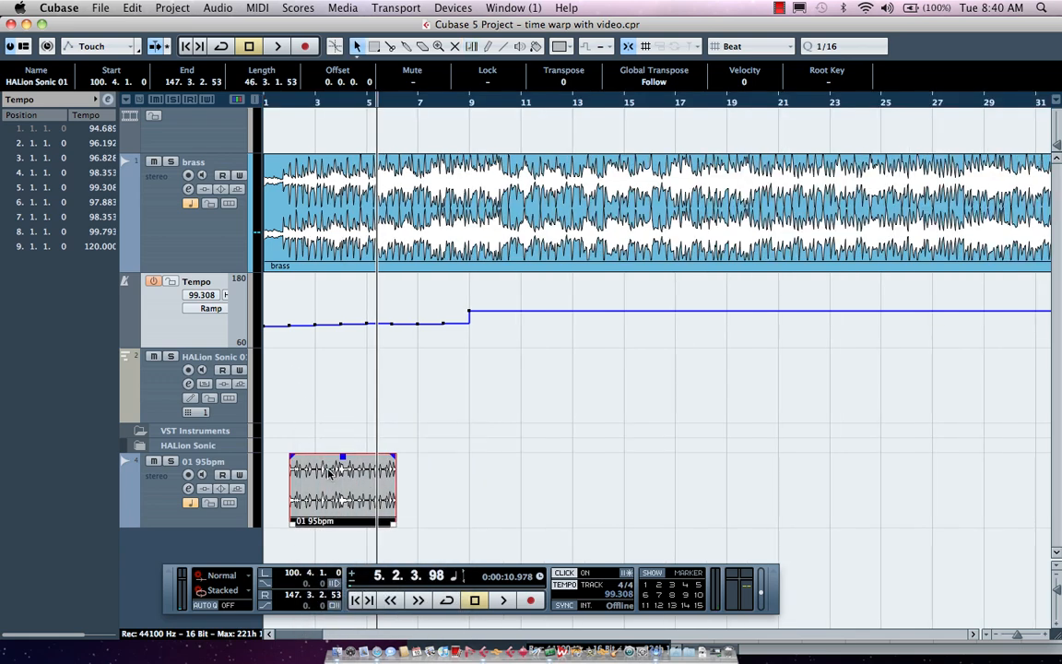
Put 01 95bpm into Musical Mode via the Media Pool, then close the Pool.
click(342, 8)
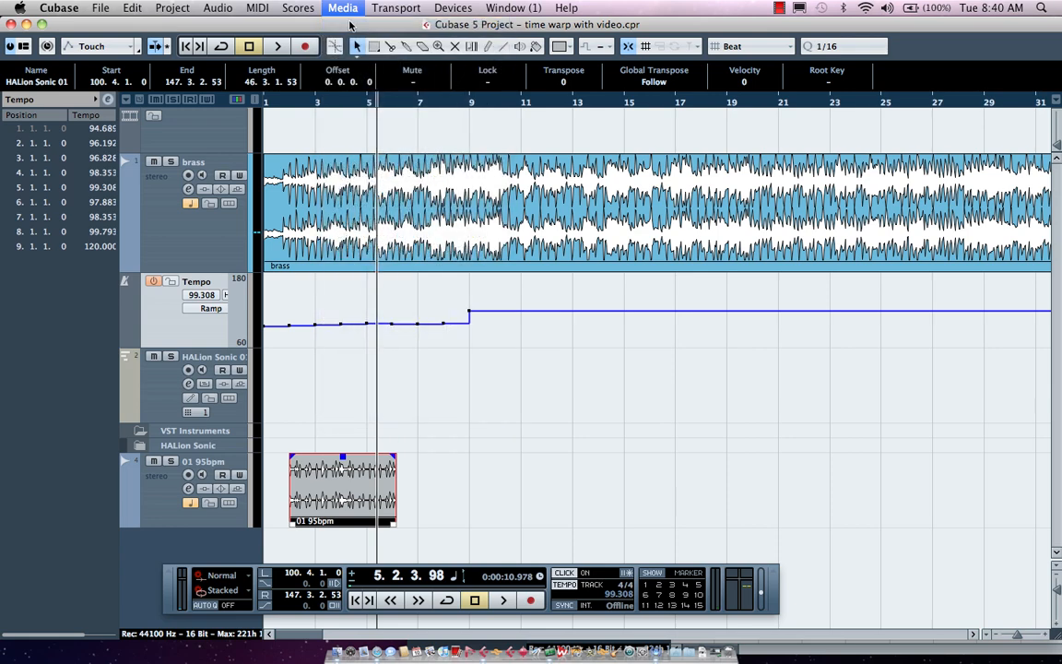
click(341, 7)
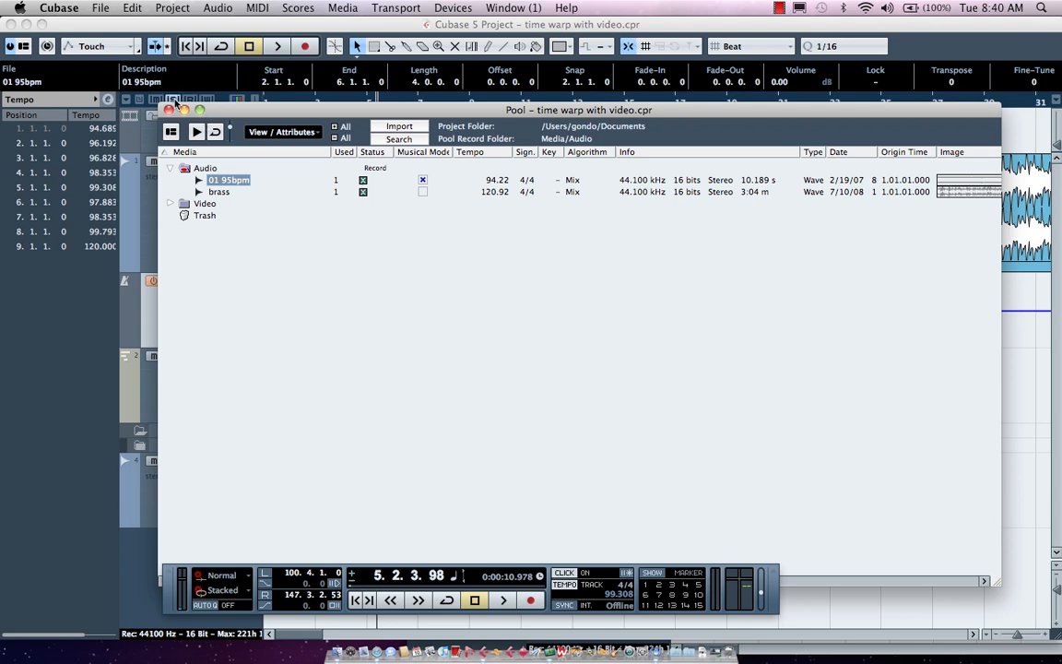
click(170, 109)
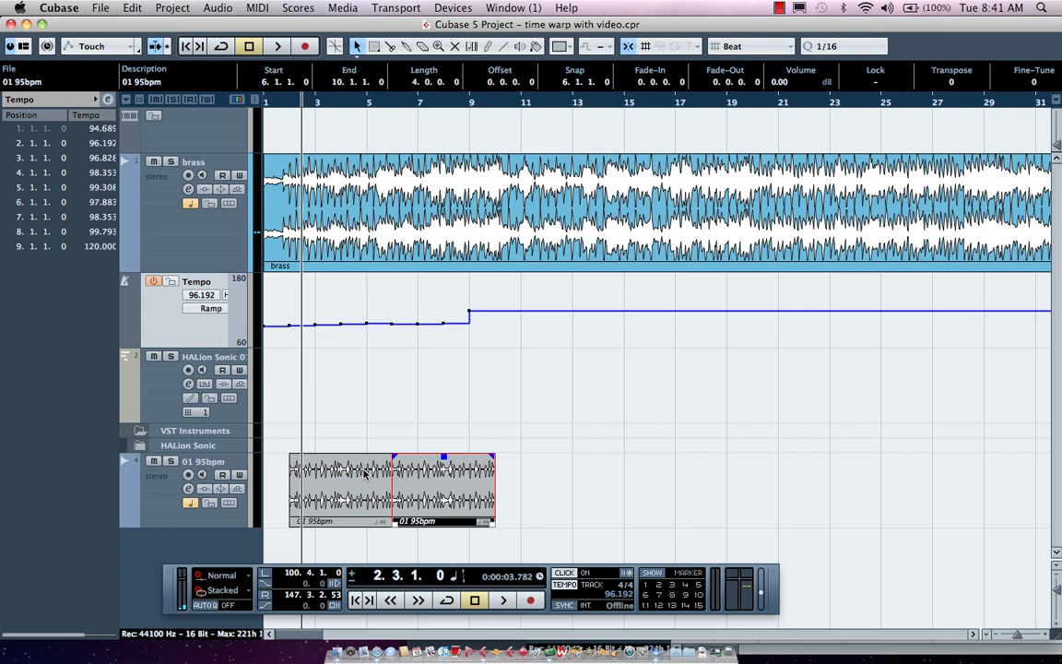
mouse_move(307, 103)
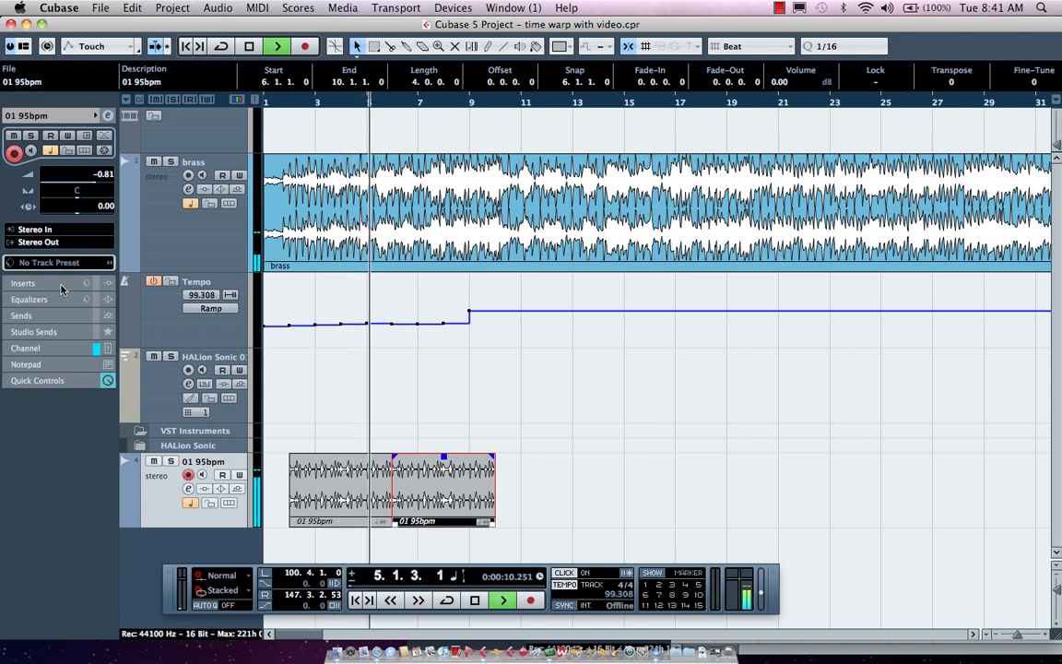
Play both drum loop copies with the brass track under the warped tempo map.
click(503, 600)
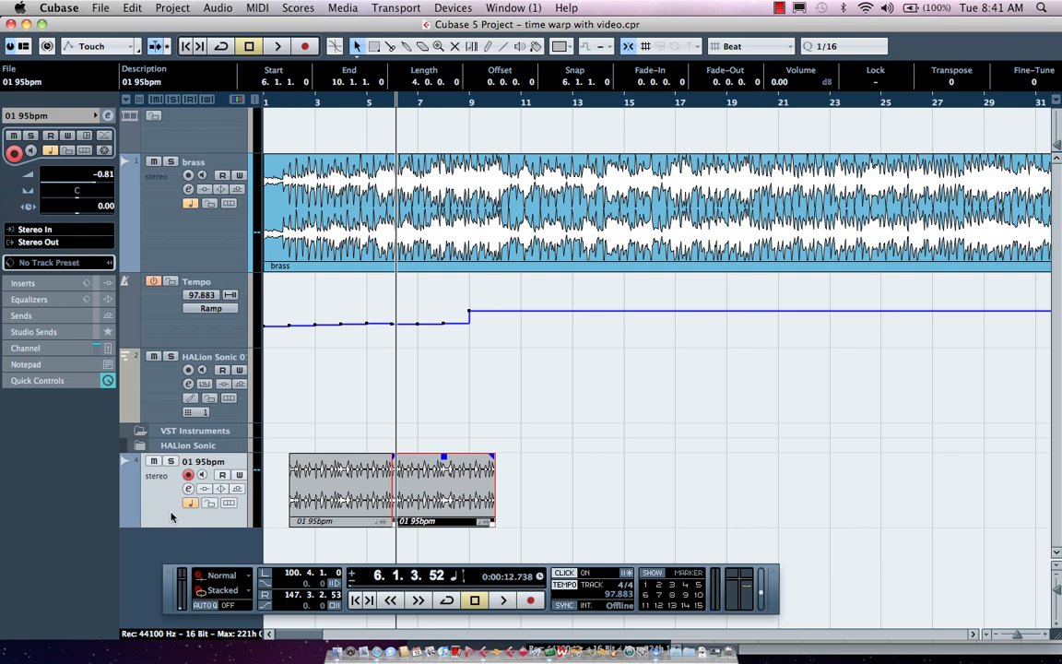
mouse_move(194, 498)
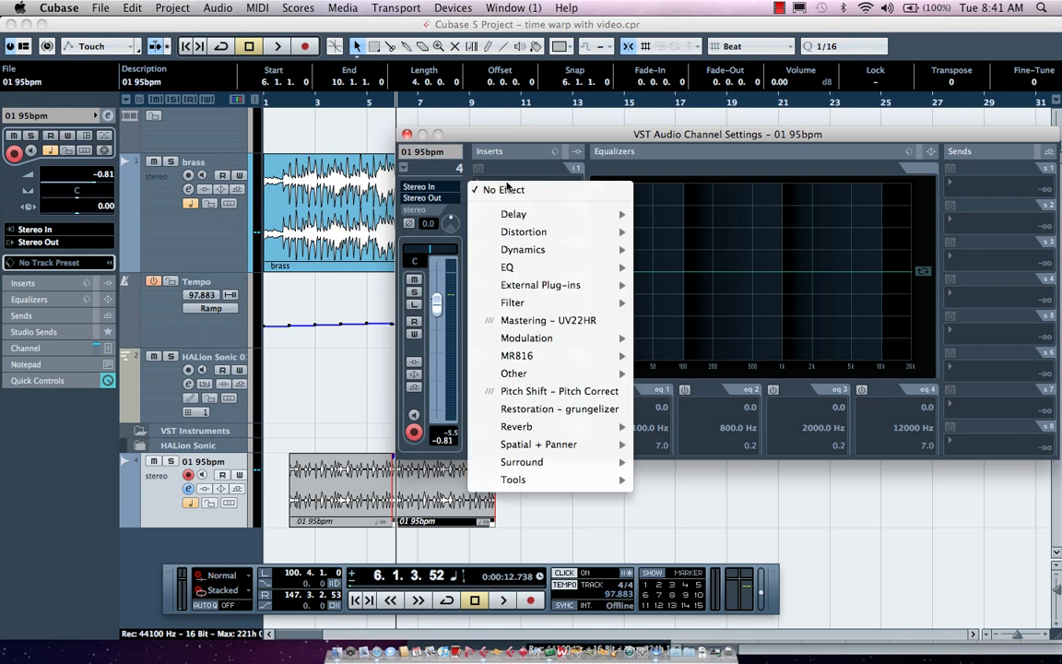
mouse_move(512, 302)
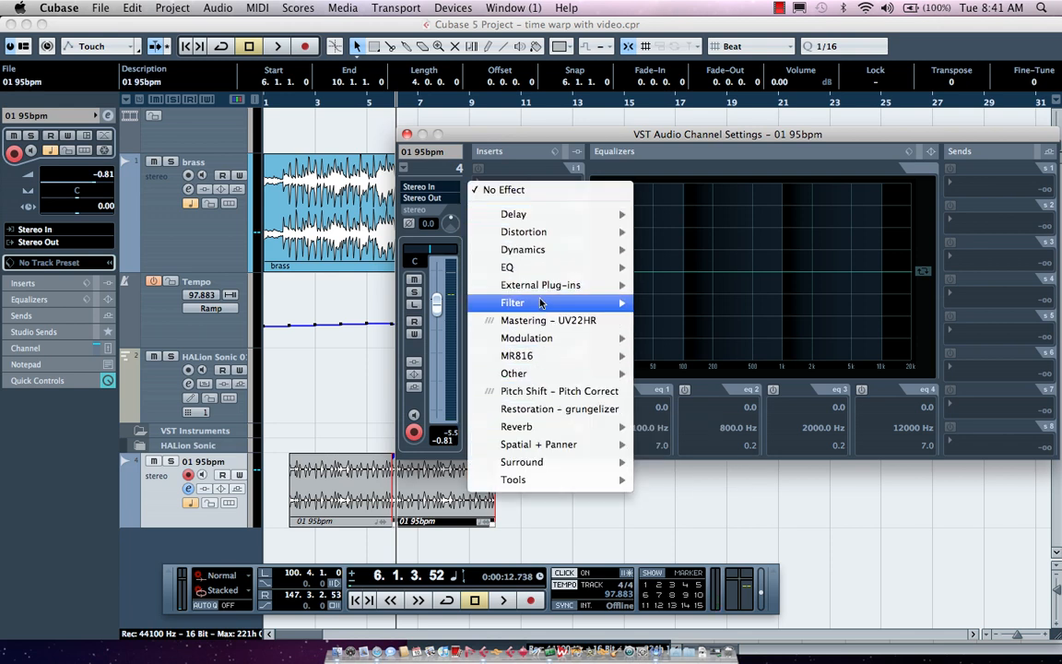
mouse_move(523, 249)
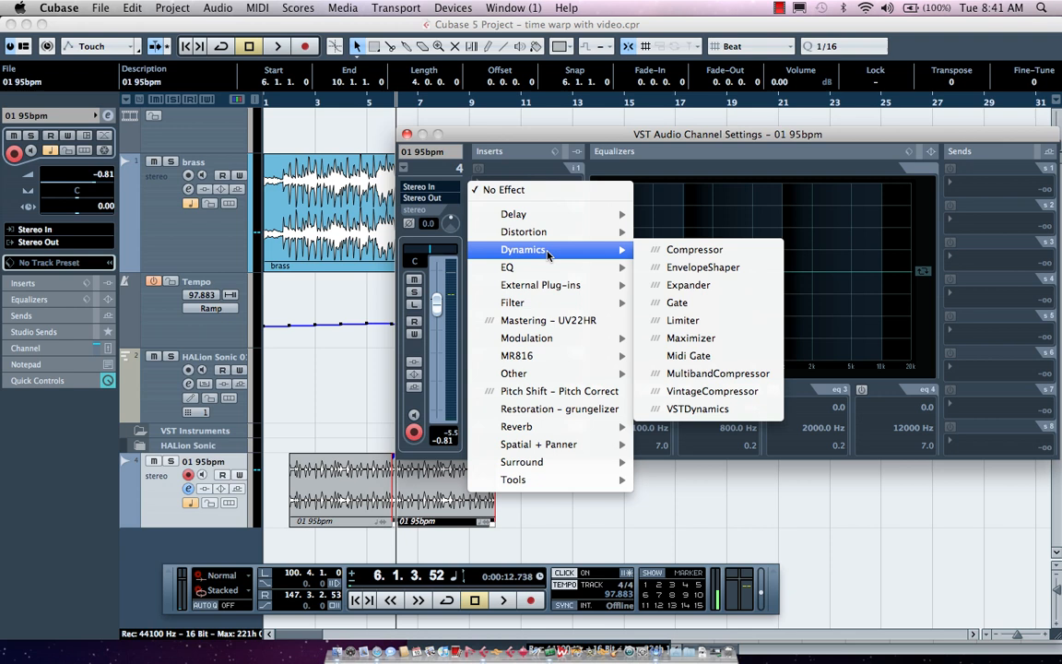
mouse_move(526, 338)
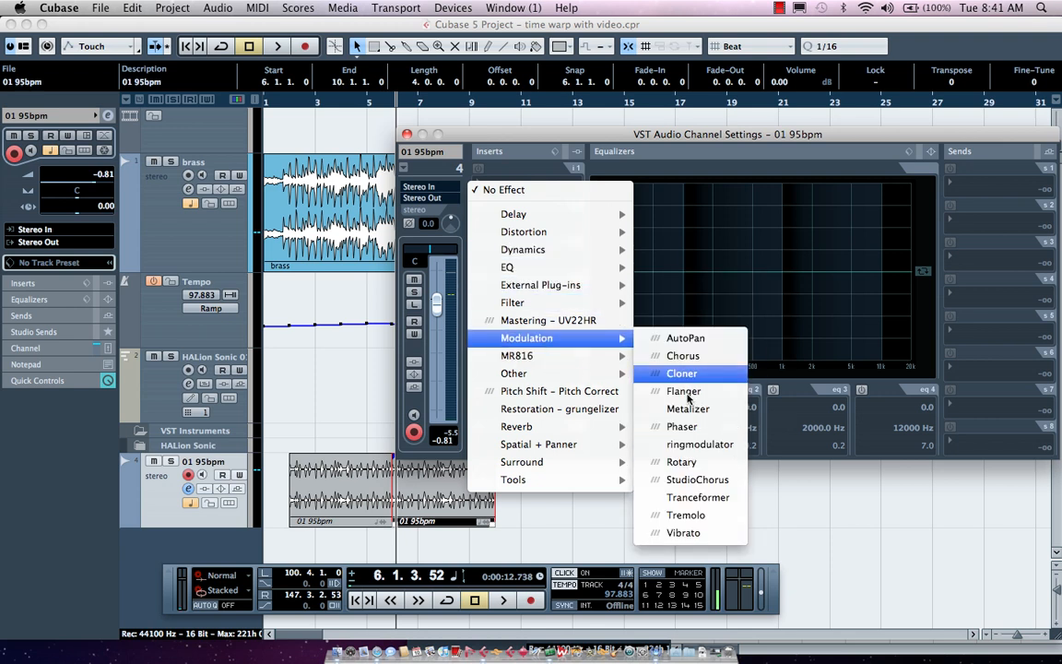
mouse_move(688, 408)
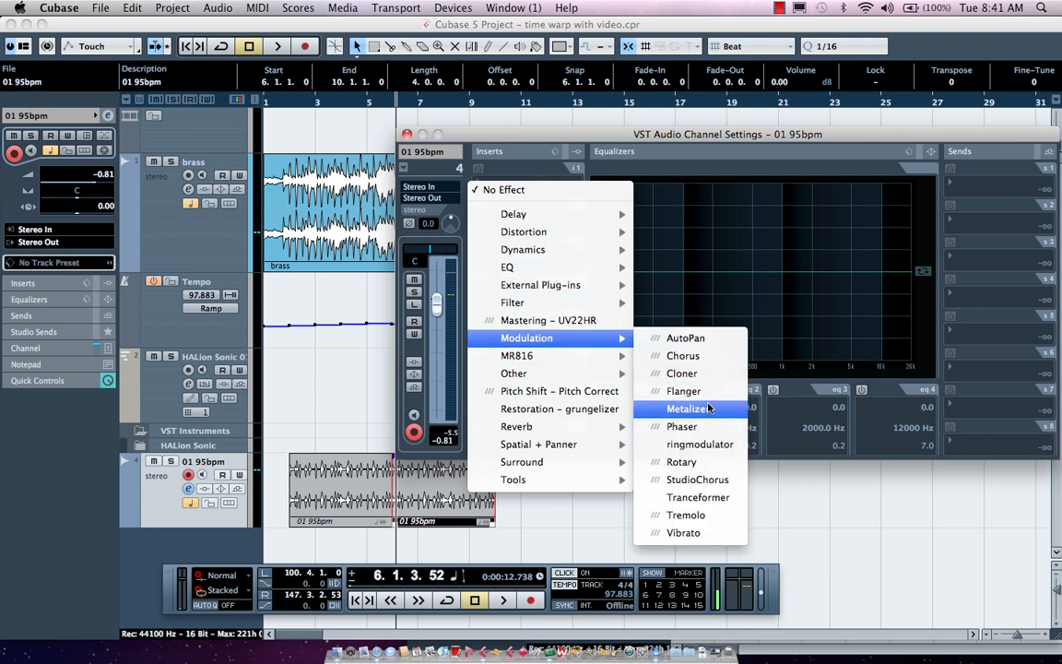
mouse_move(697, 496)
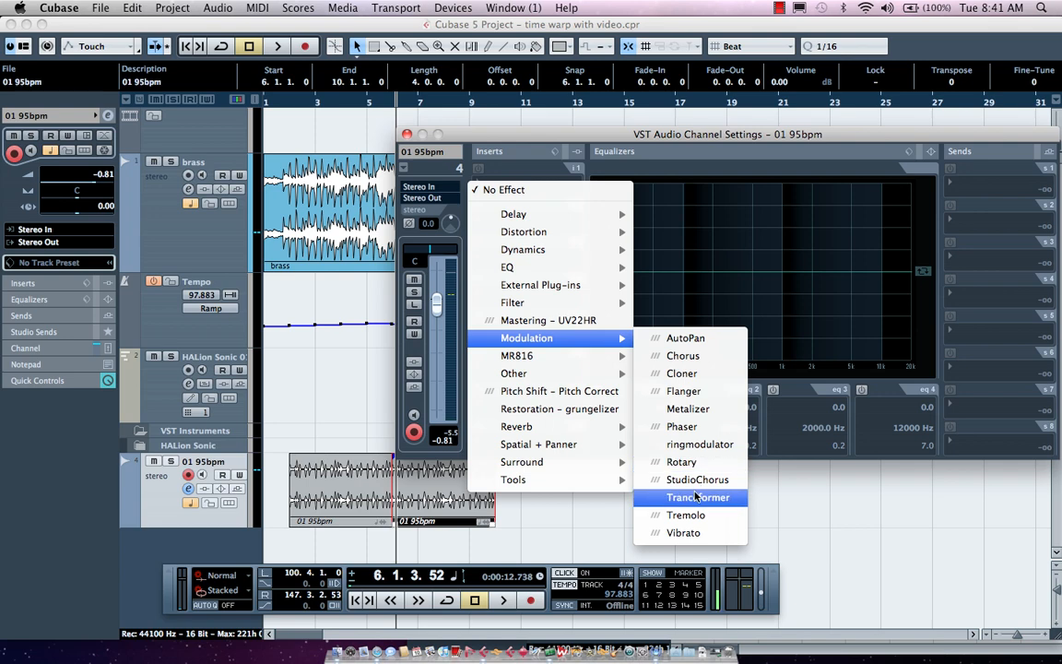
Insert a Phaser effect on the 01 95bpm loop channel's first insert slot.
click(681, 426)
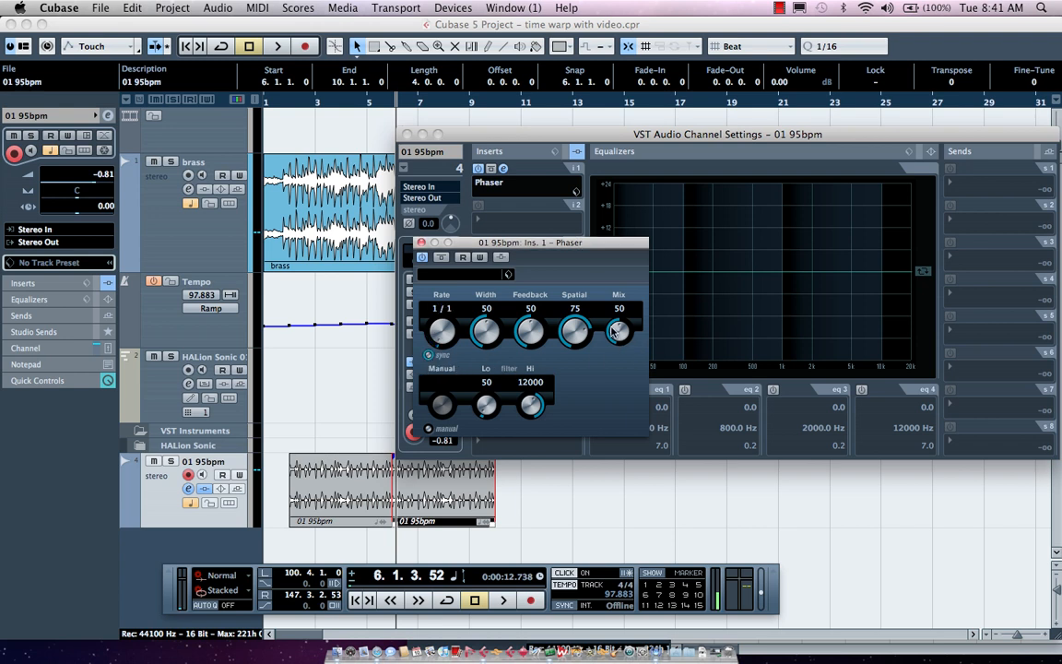
Raise the Phaser mix to 76 and play the project from the beginning.
drag(619, 330, 619, 309)
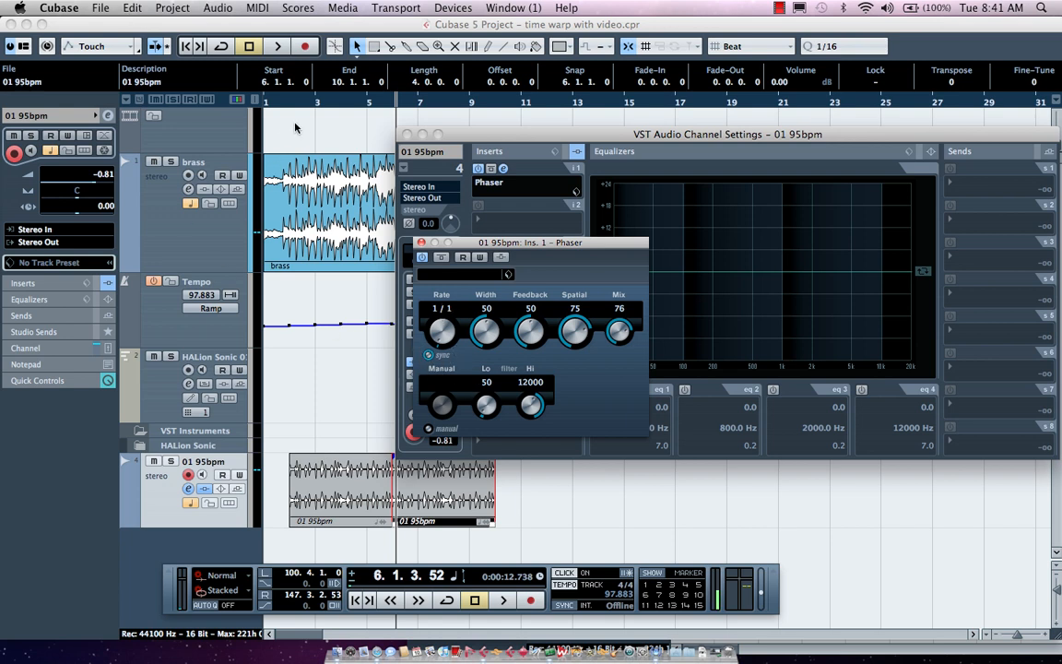
mouse_move(286, 99)
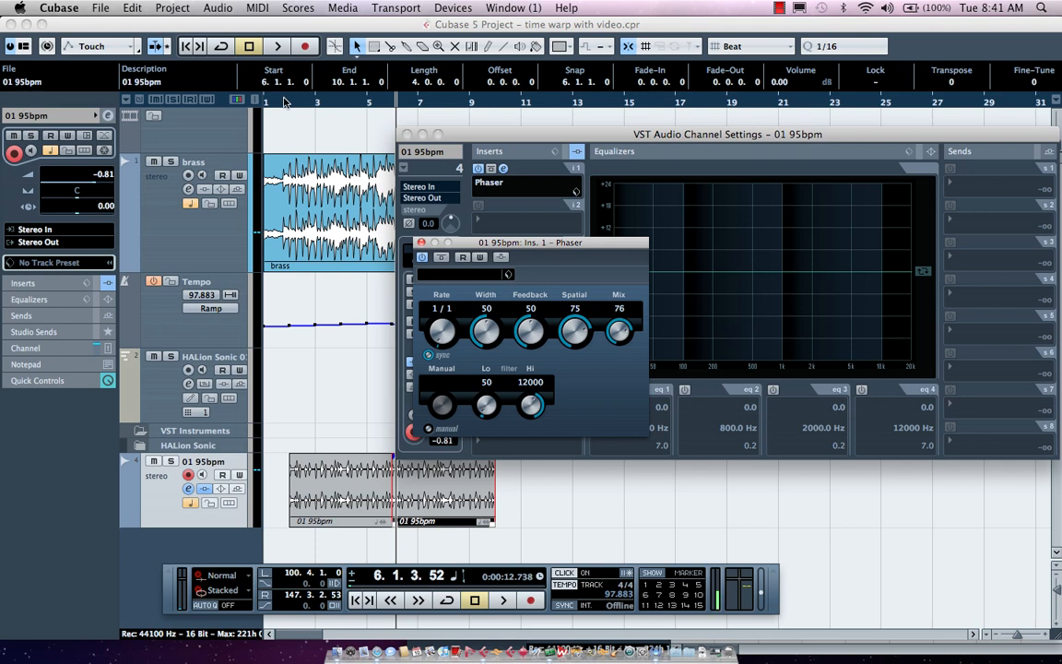
click(502, 600)
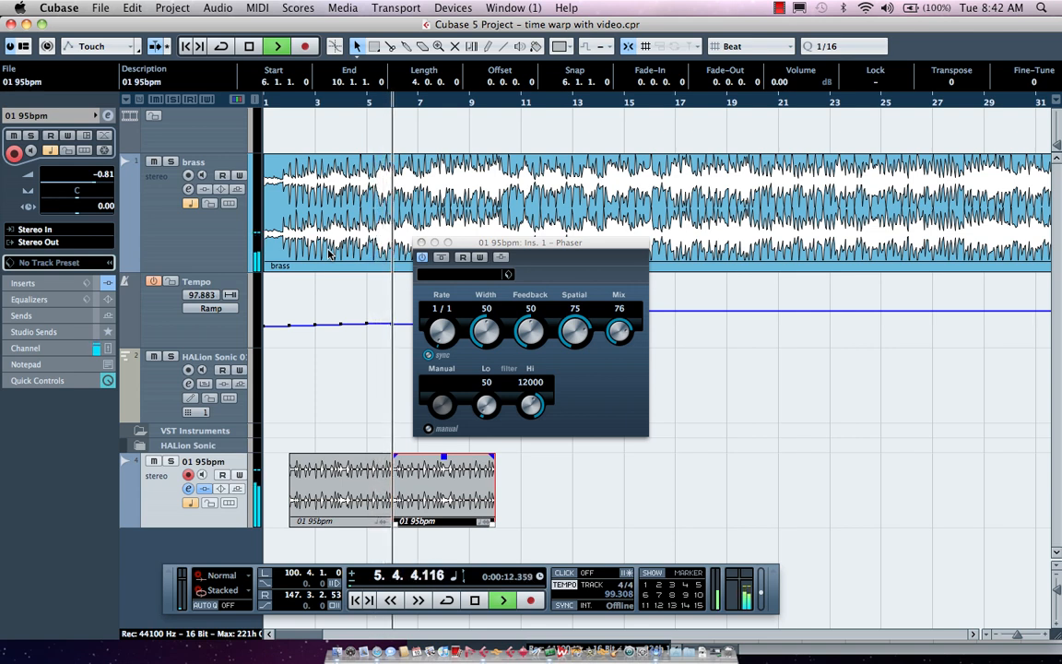
Stop playback near bar 9 after hearing the phased drum loop.
click(502, 600)
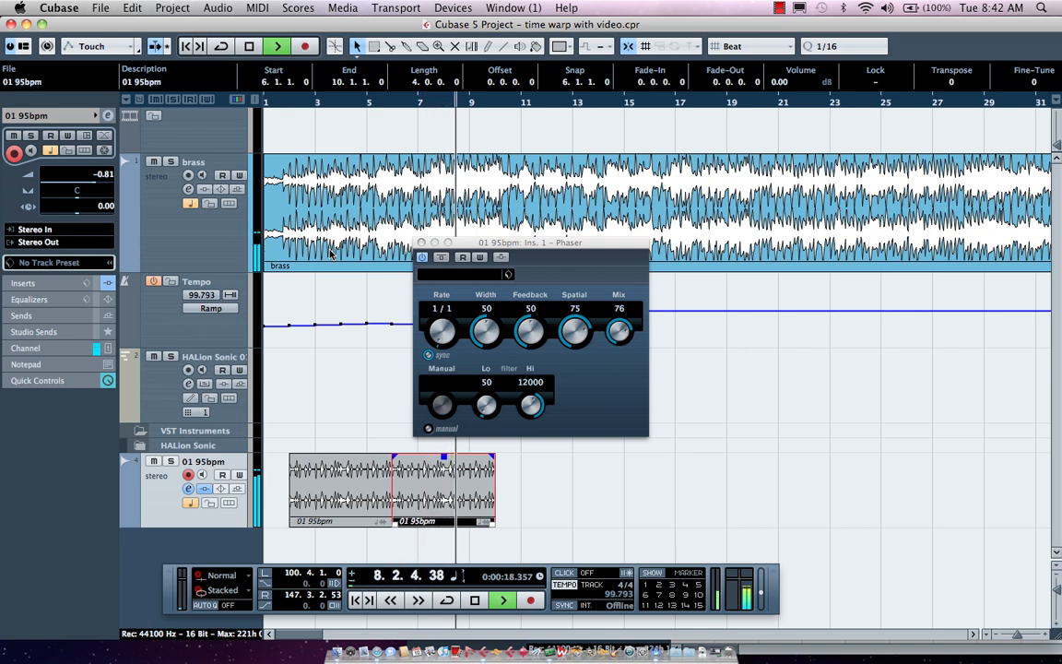
click(474, 600)
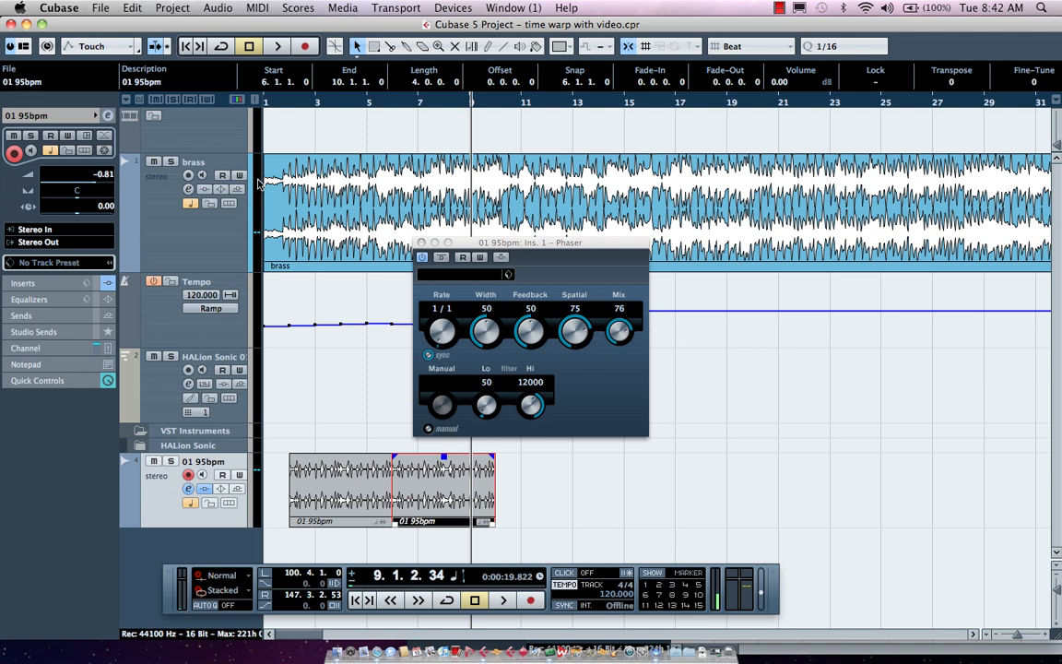
mouse_move(345, 106)
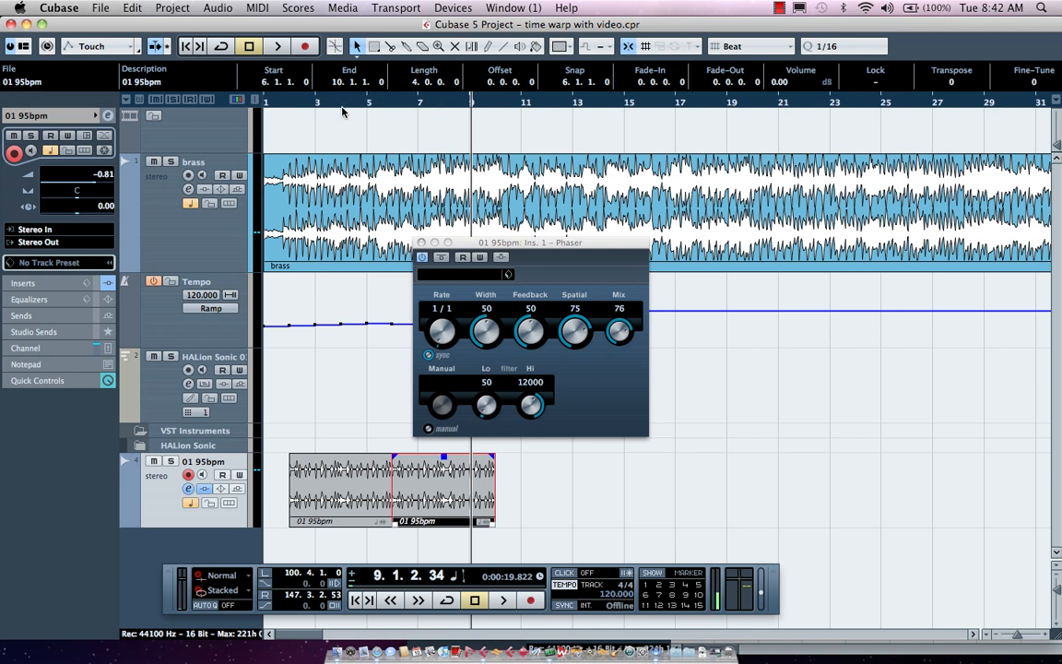
mouse_move(348, 103)
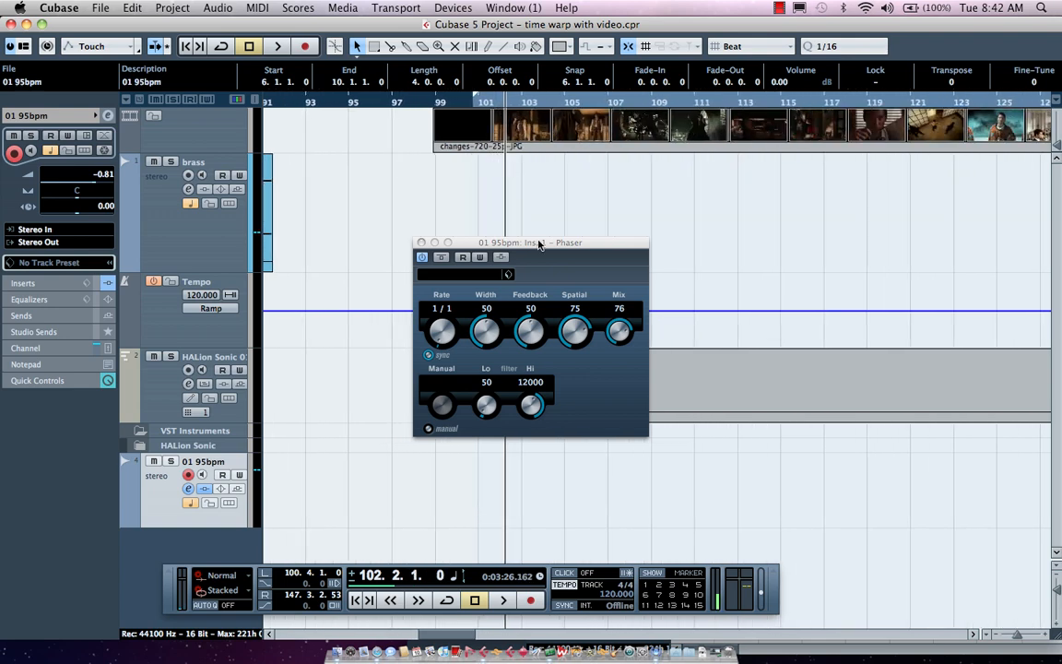
Move the phaser panel aside and select the Time Warp tool.
drag(539, 243, 500, 262)
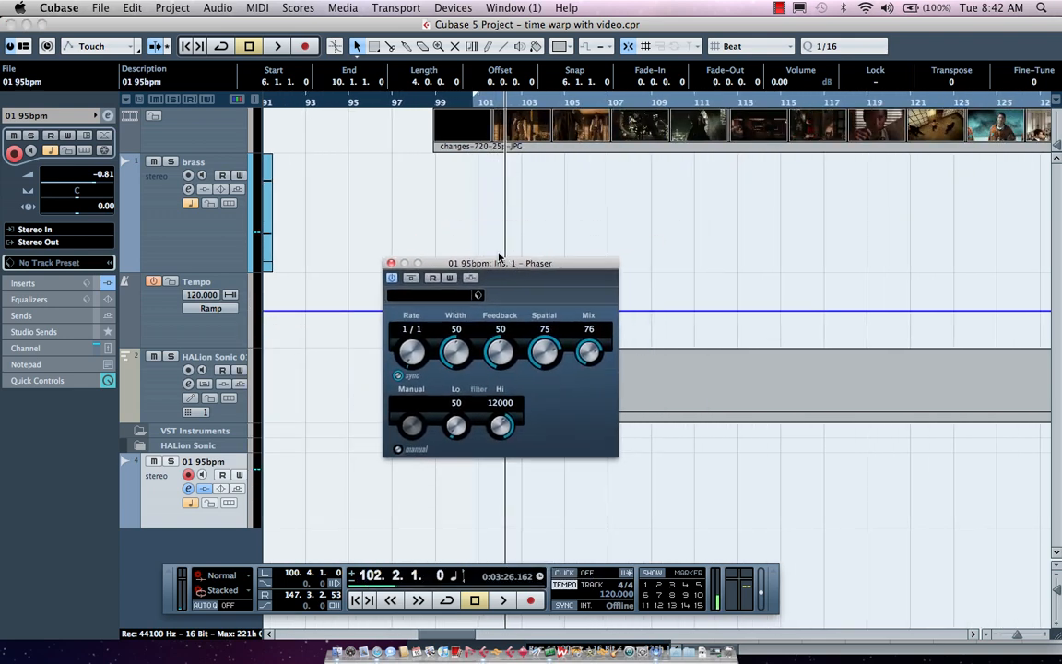
click(391, 263)
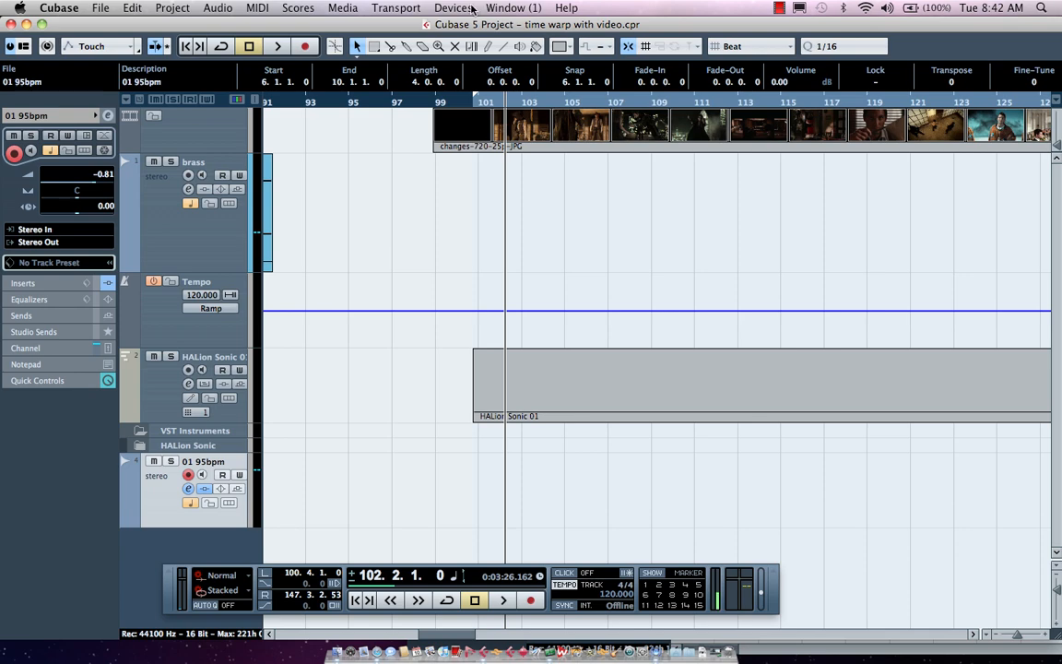
click(452, 8)
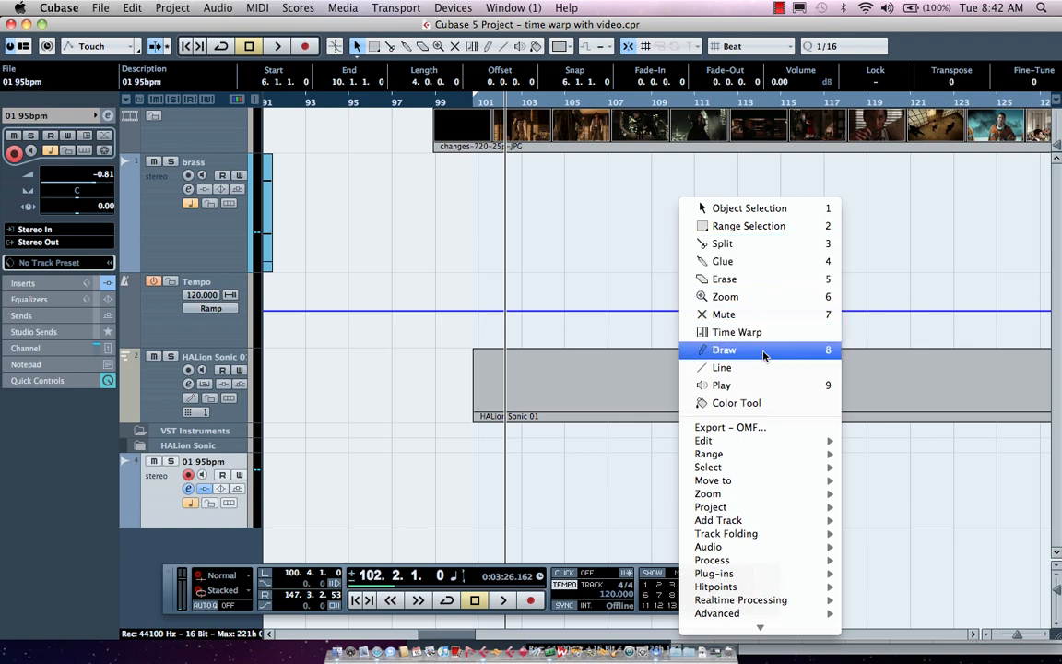
click(736, 332)
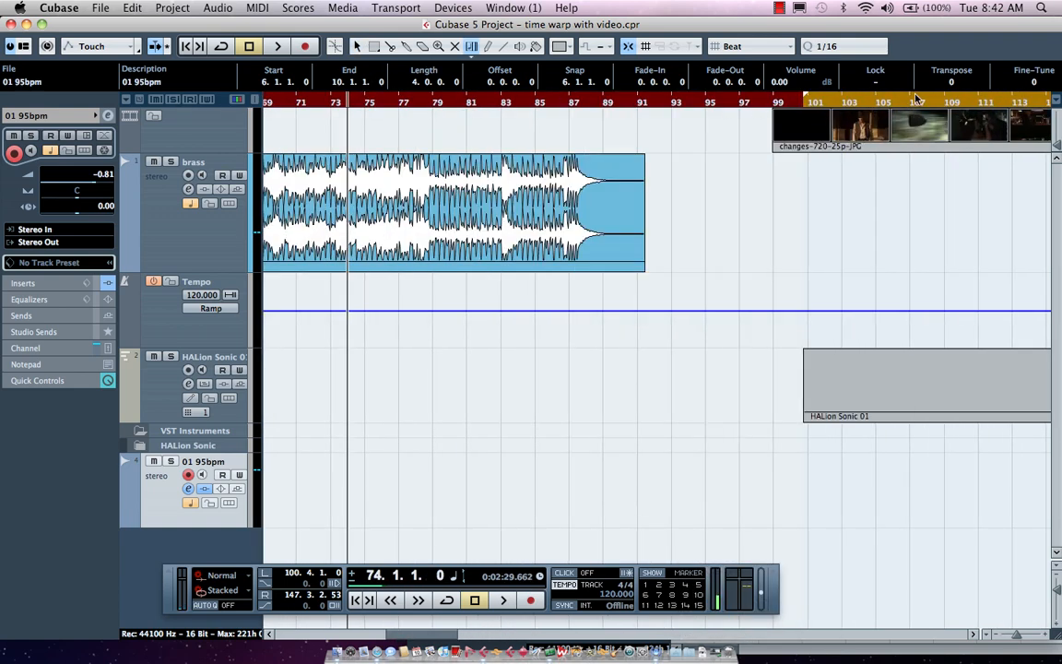
Start playback and open the Video Player window near bar 106.
click(503, 600)
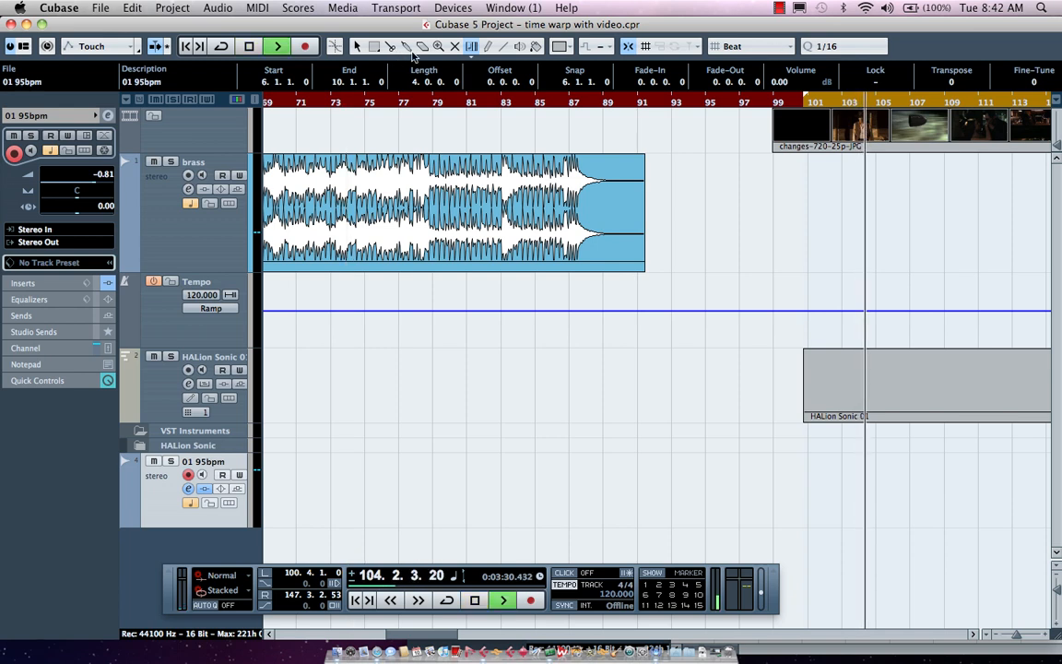
click(453, 7)
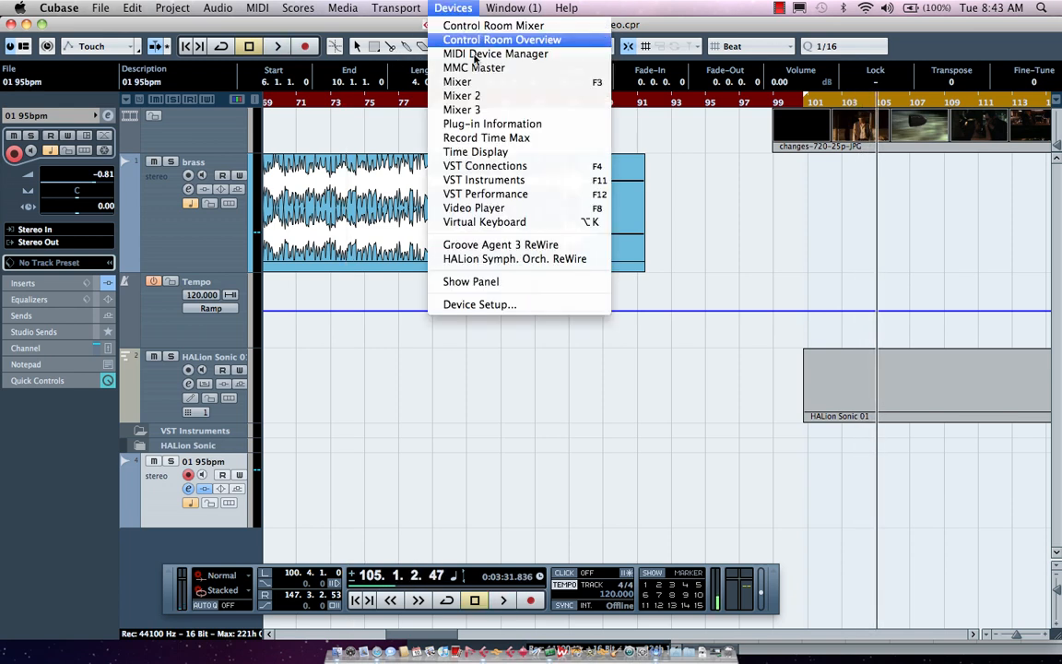
mouse_move(484, 180)
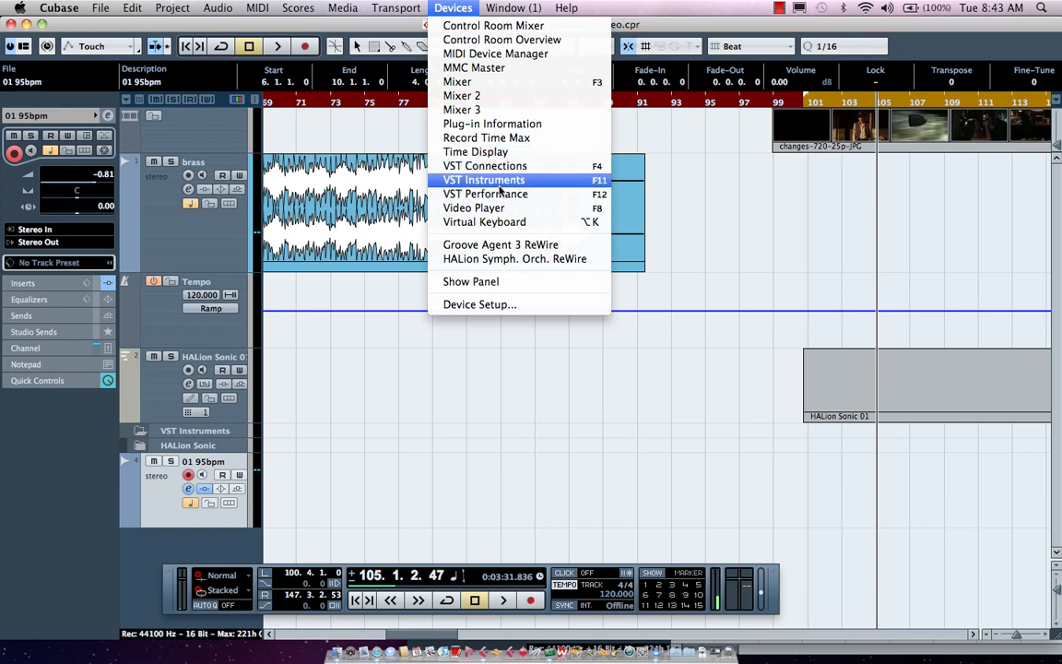
click(473, 208)
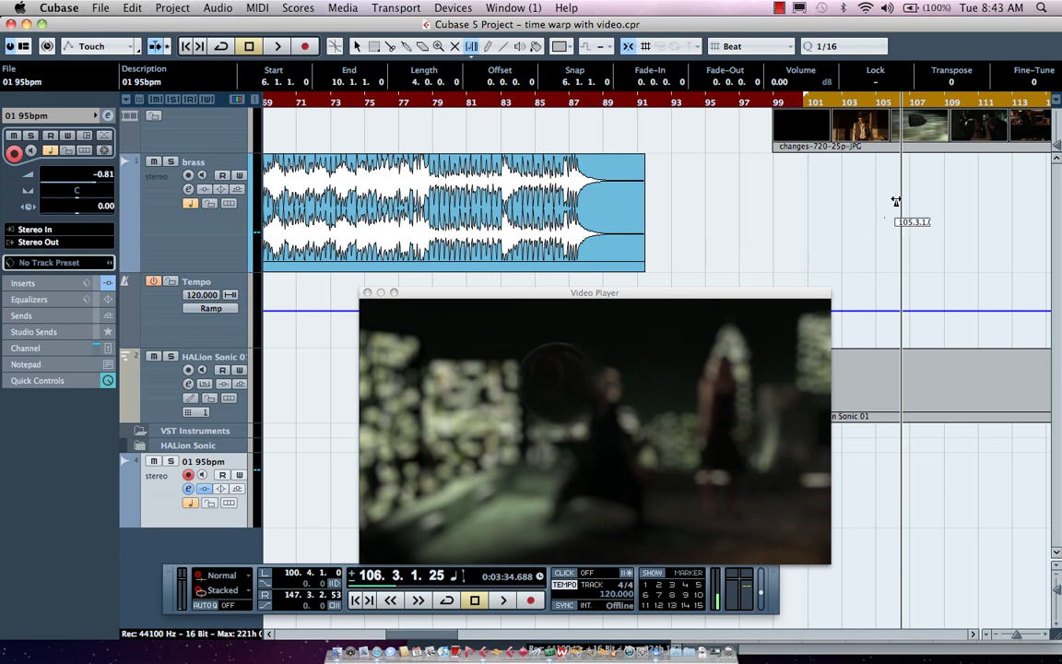
Warp the video's scene changes onto bars 106 and 112, giving about 119.759 bpm.
scroll(right, 3)
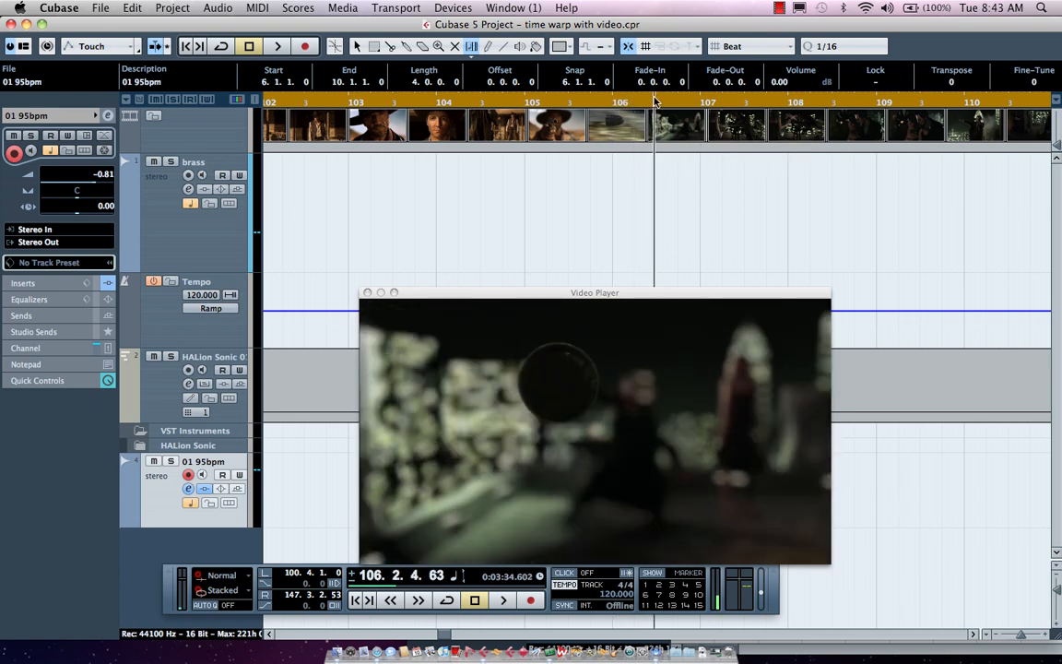
click(604, 102)
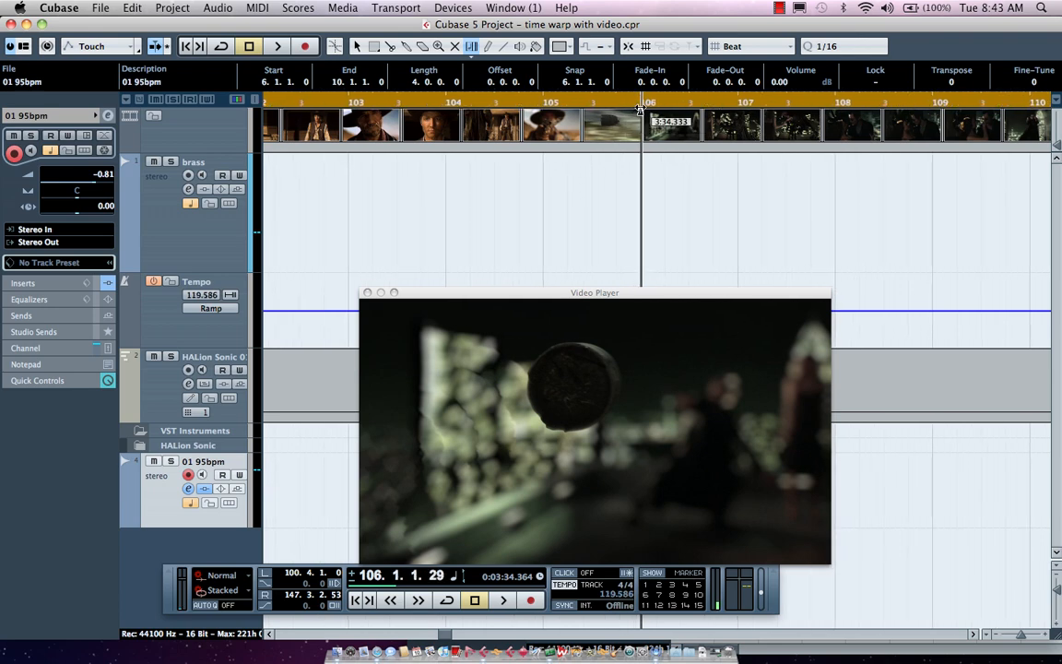
click(502, 600)
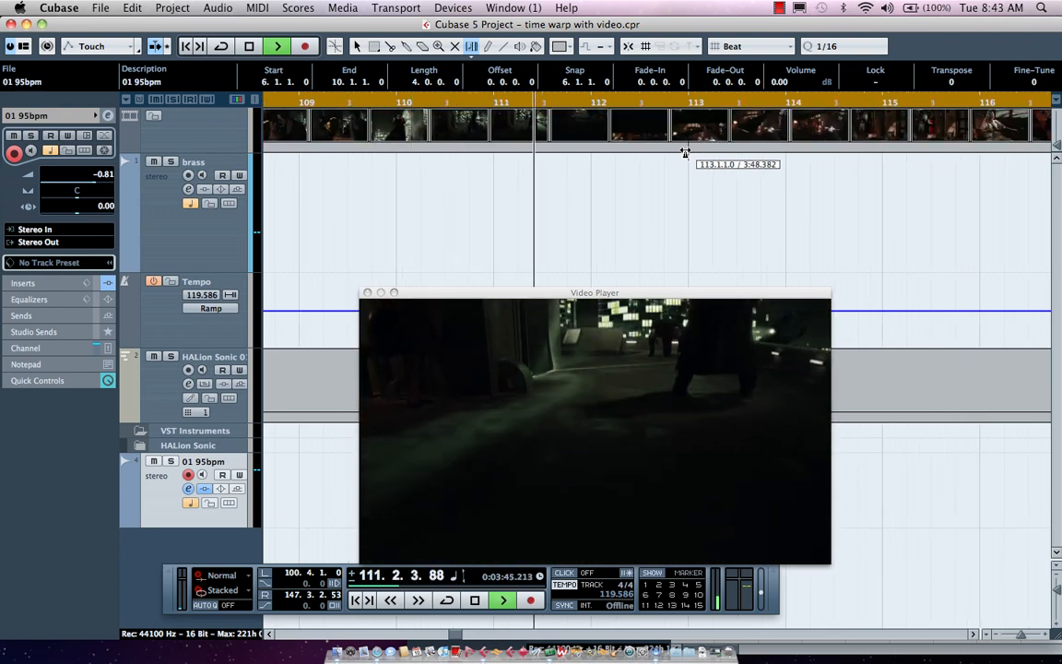
click(502, 600)
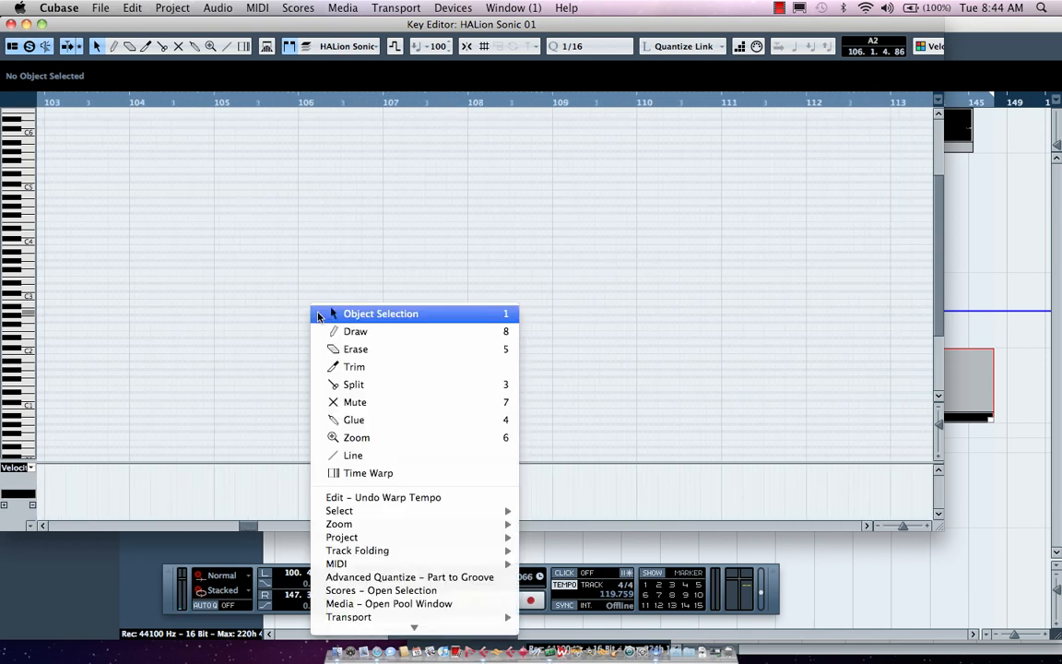
Draw a C1 note starting at bar 106 in the HALion Sonic 01 part.
click(354, 331)
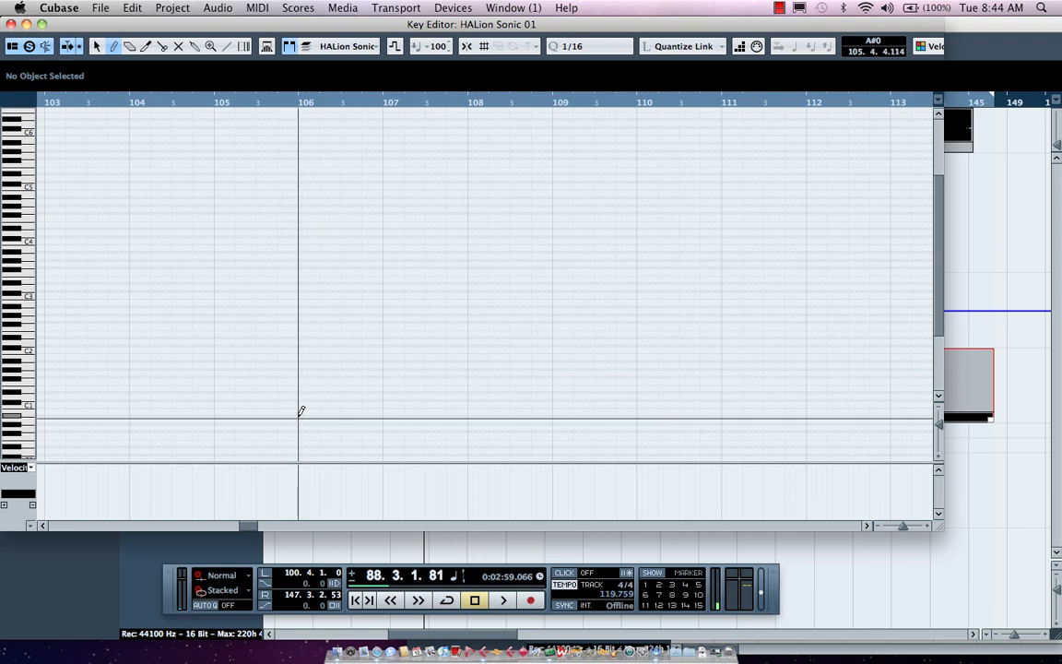
click(345, 404)
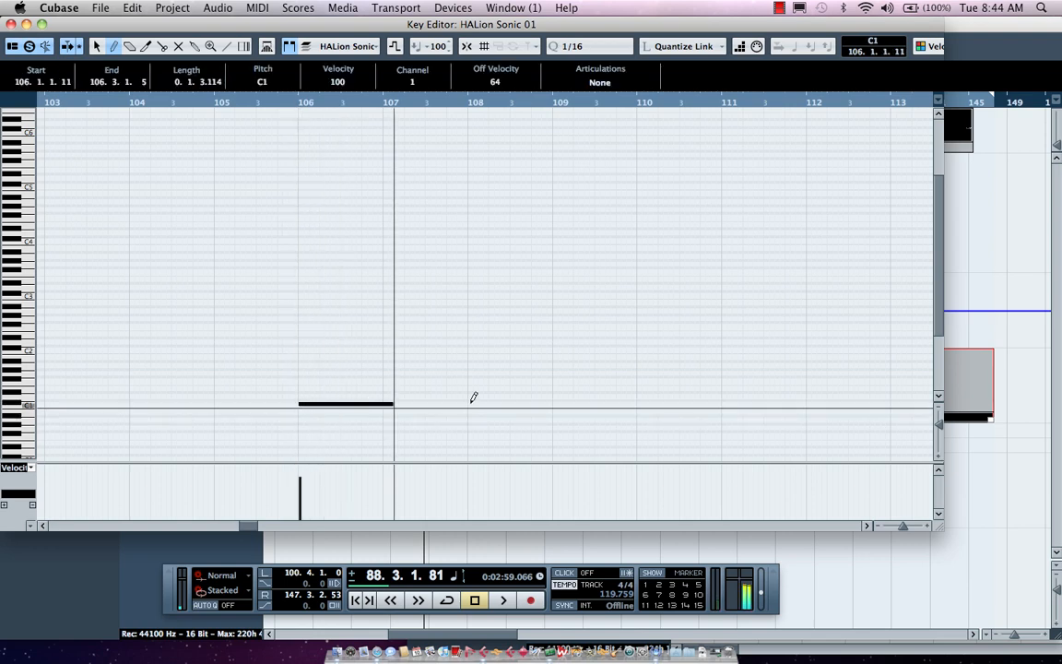
drag(394, 403, 786, 403)
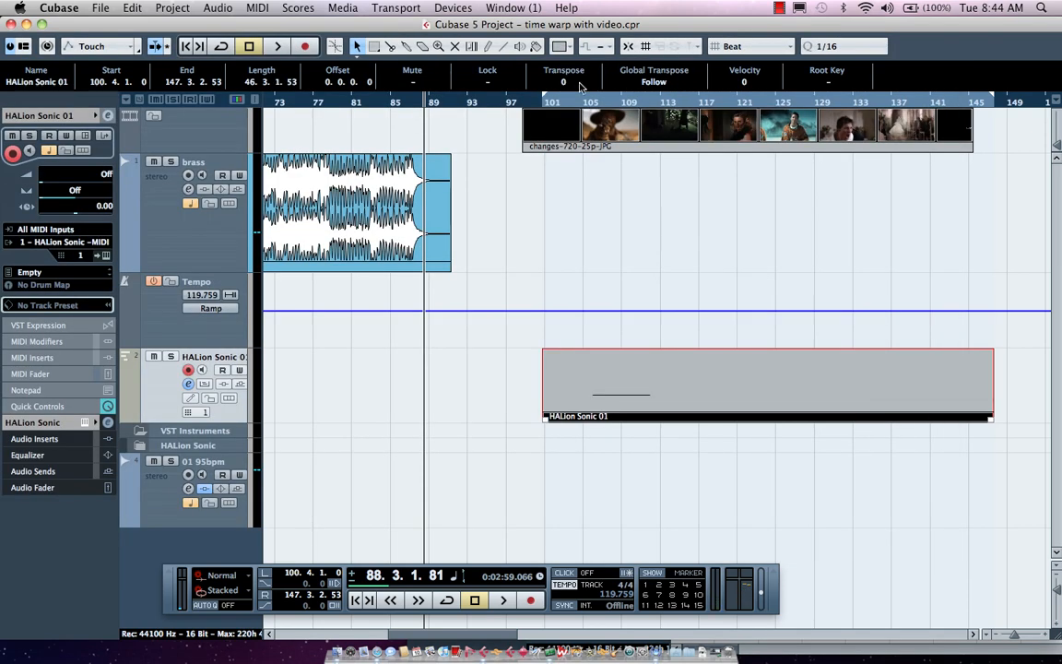
Reopen the Video Player and play from bar 105, stopping near bar 112.
click(453, 8)
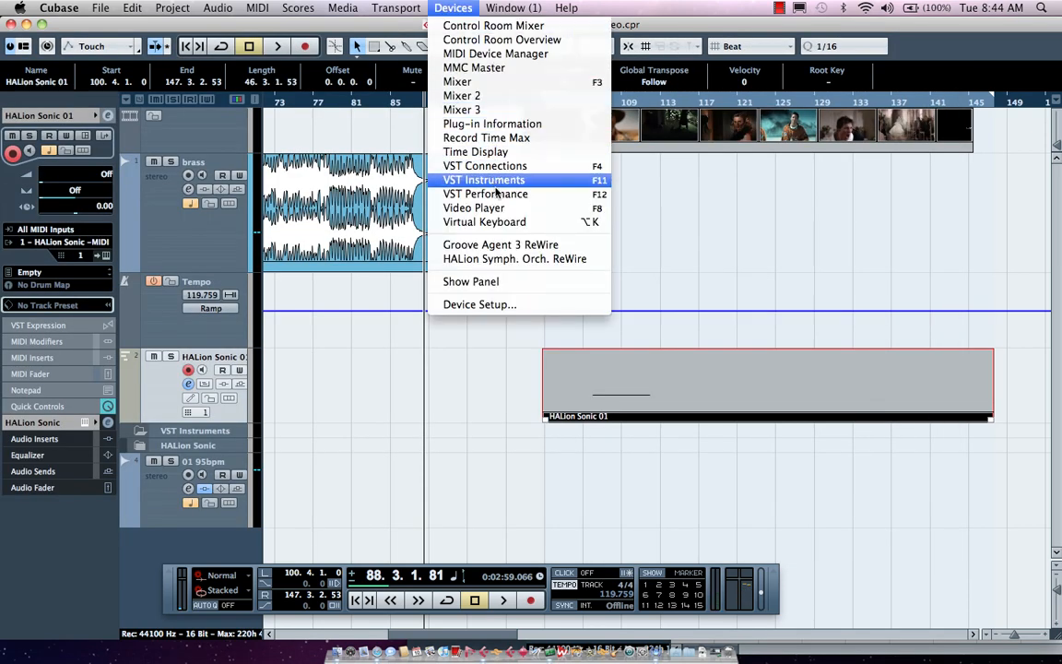
click(474, 207)
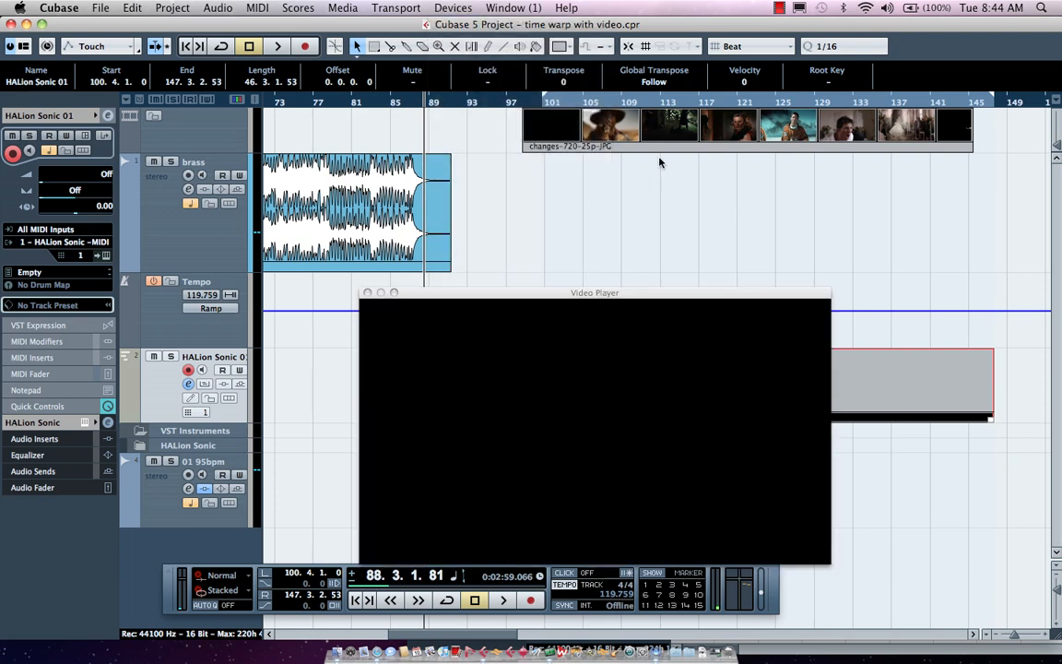
mouse_move(593, 108)
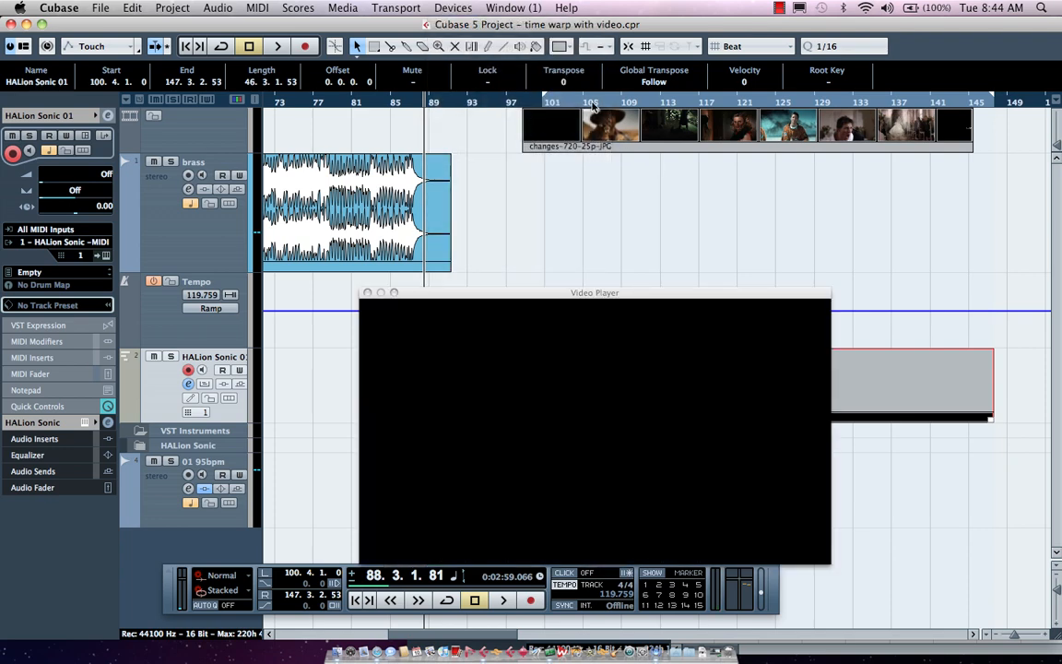
click(502, 600)
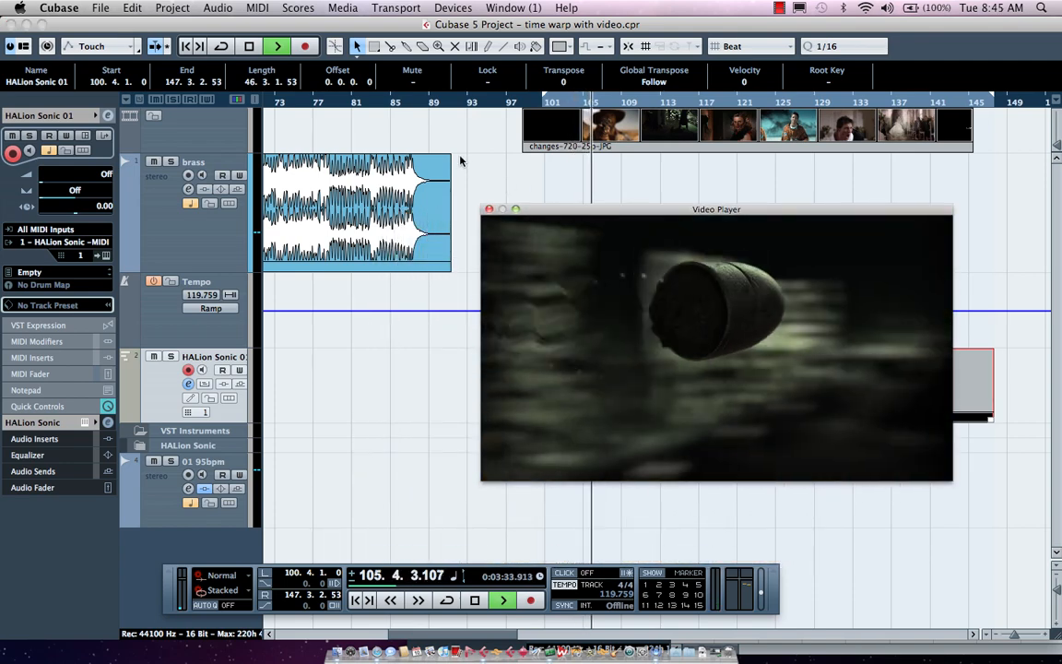
click(503, 600)
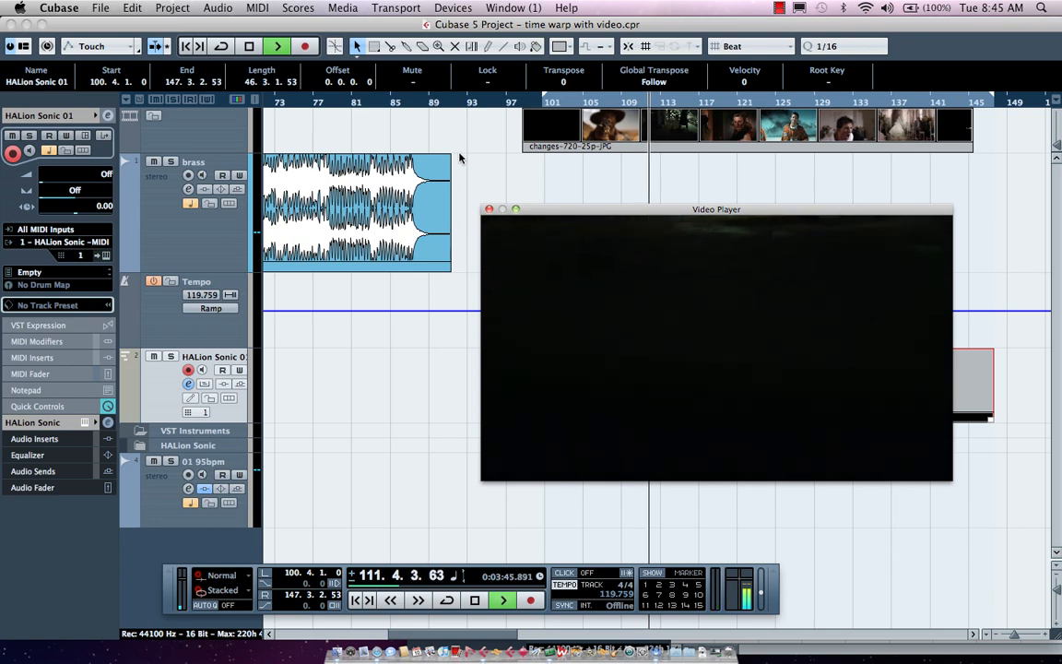
click(502, 600)
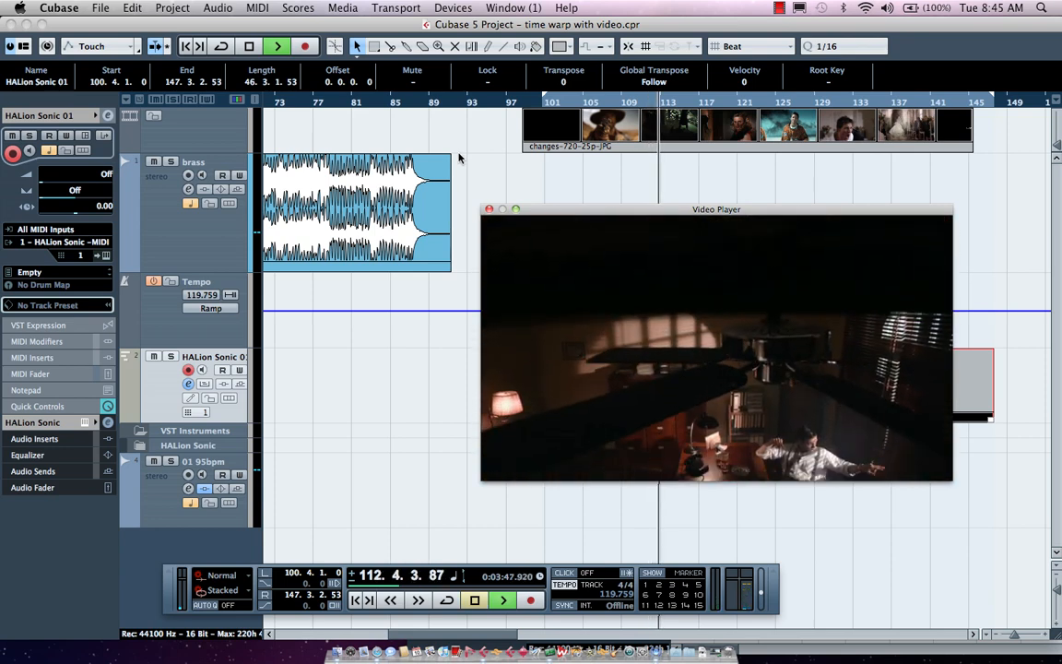
click(474, 600)
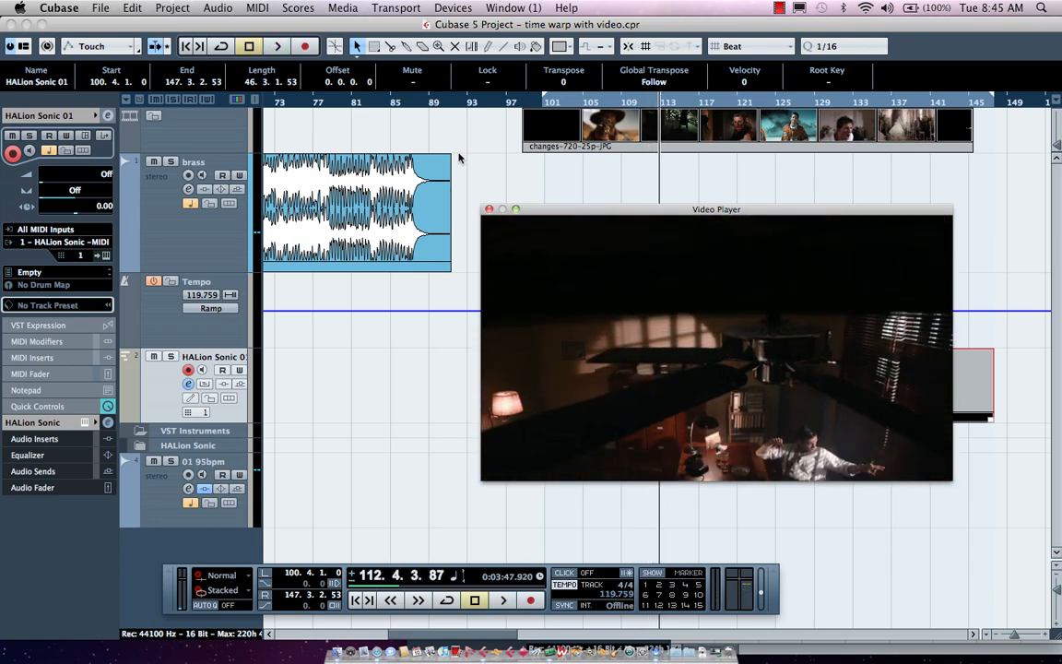